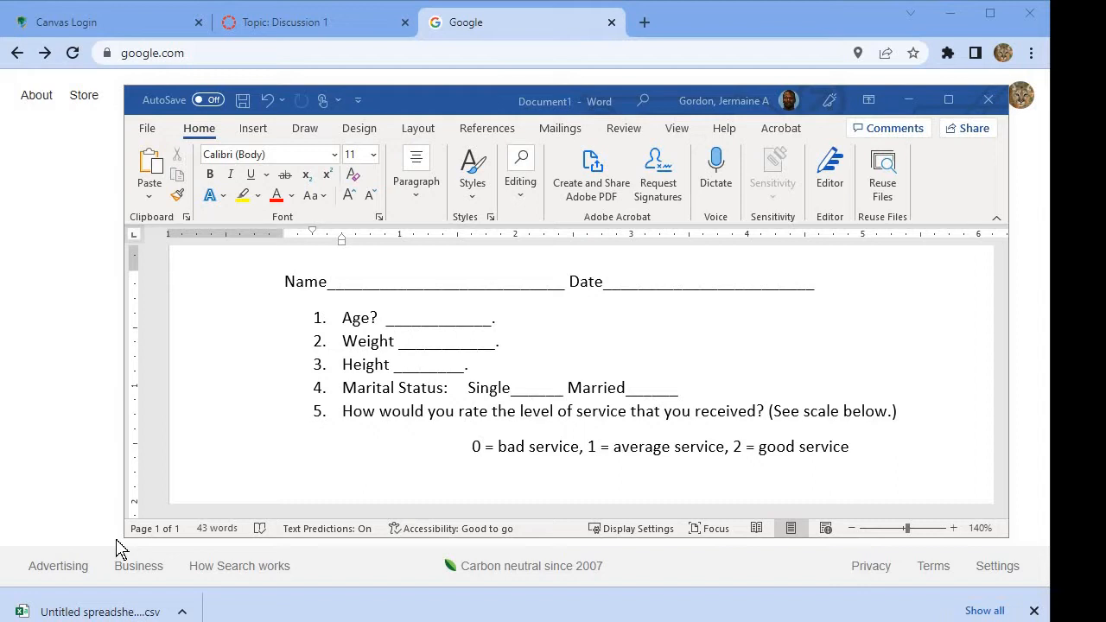
pyautogui.moveTo(275, 448)
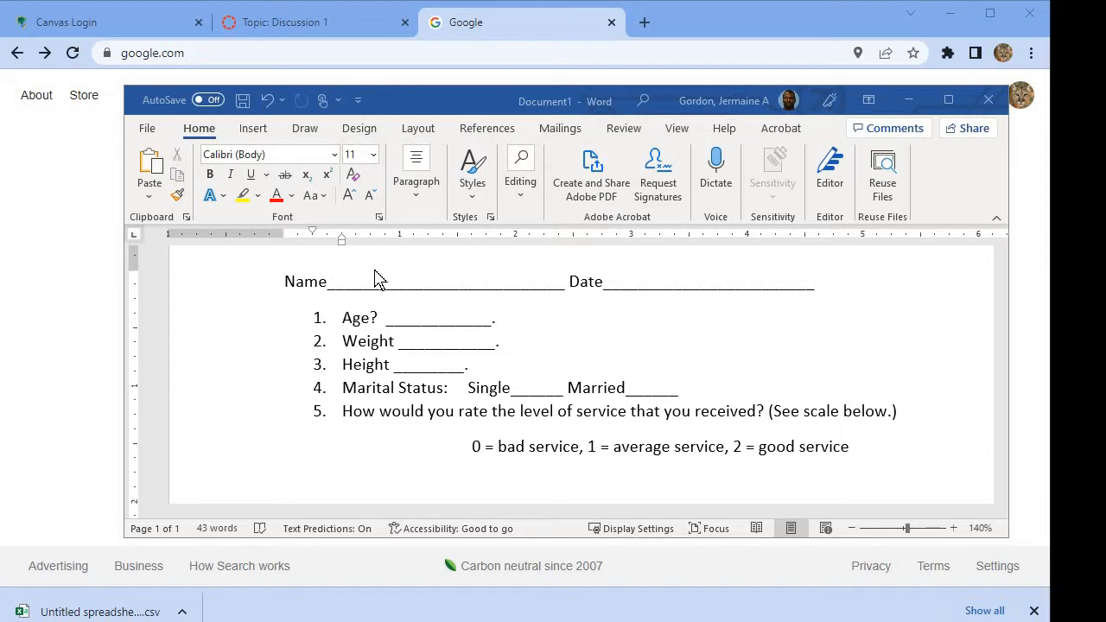
pyautogui.moveTo(365, 315)
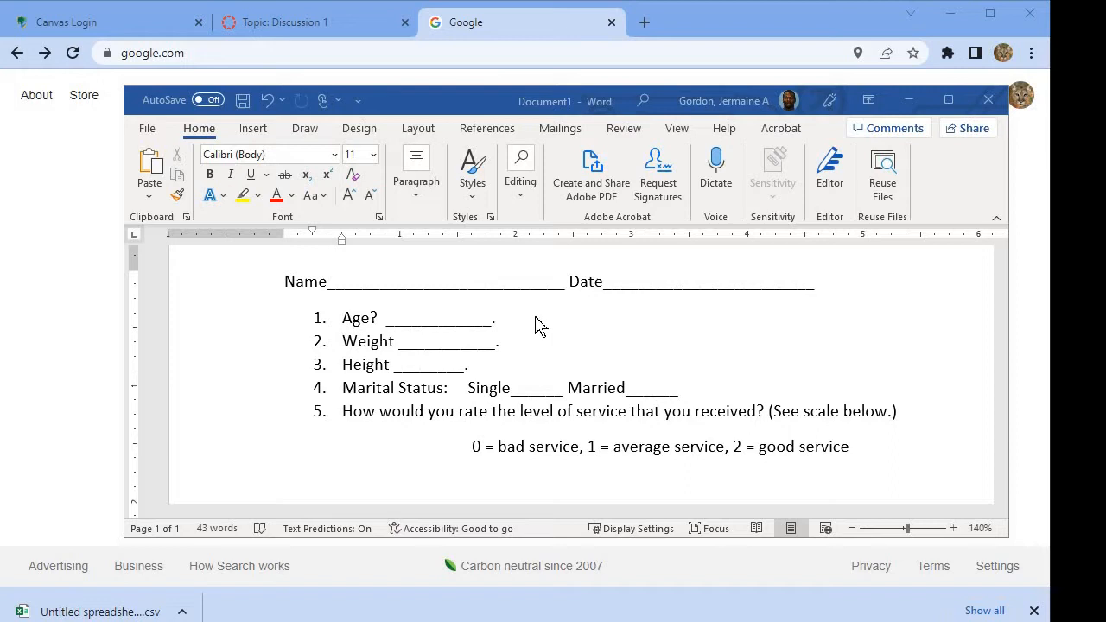
pyautogui.moveTo(380, 333)
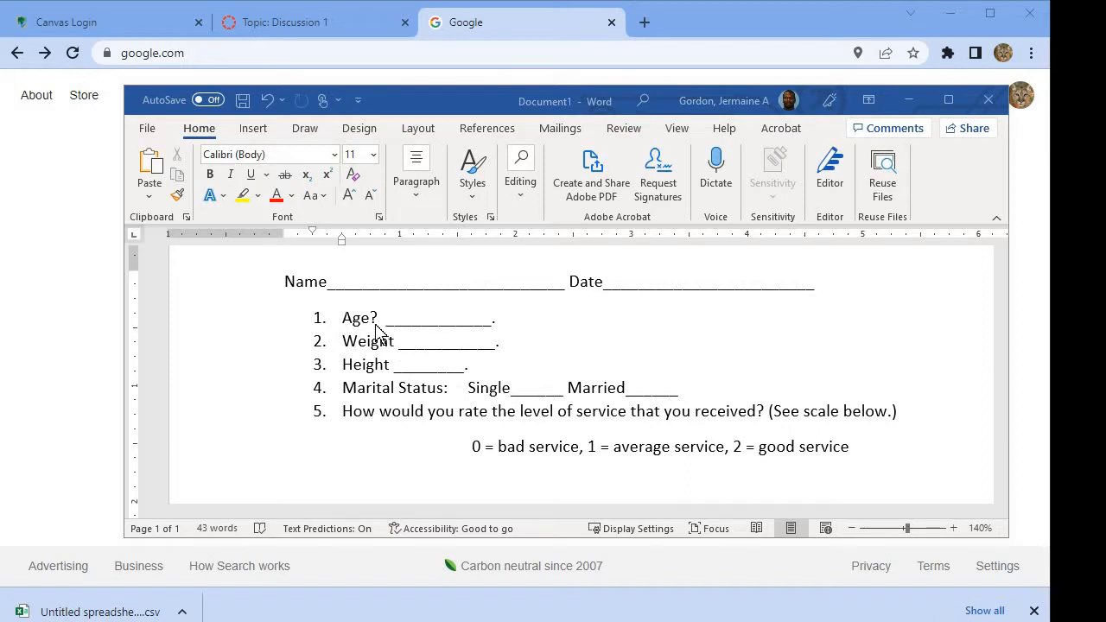
pyautogui.moveTo(382, 373)
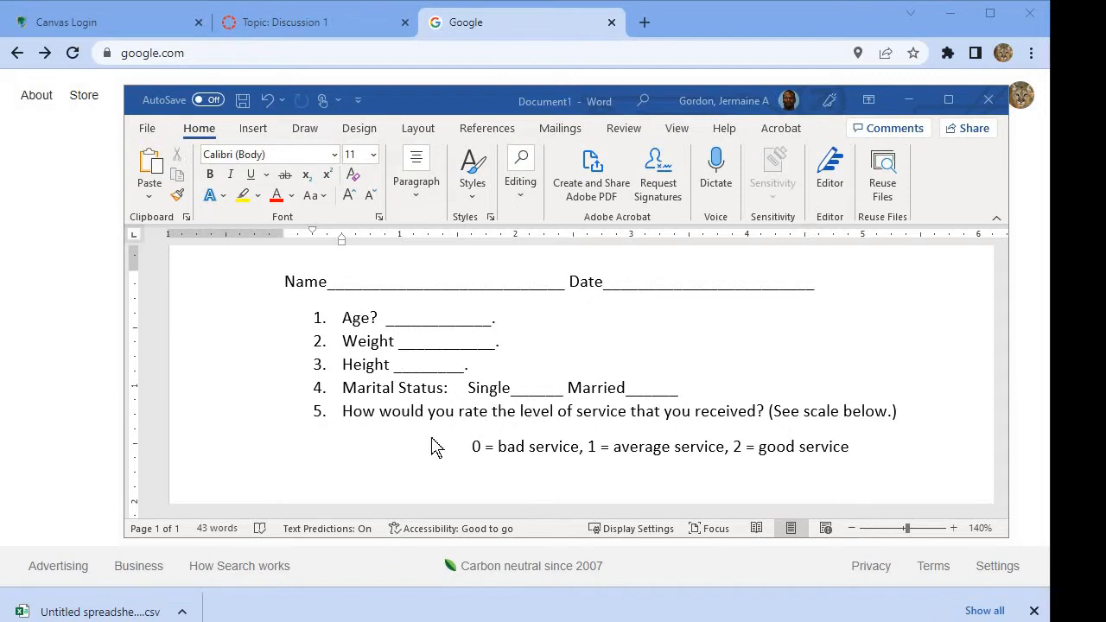
pyautogui.moveTo(514, 454)
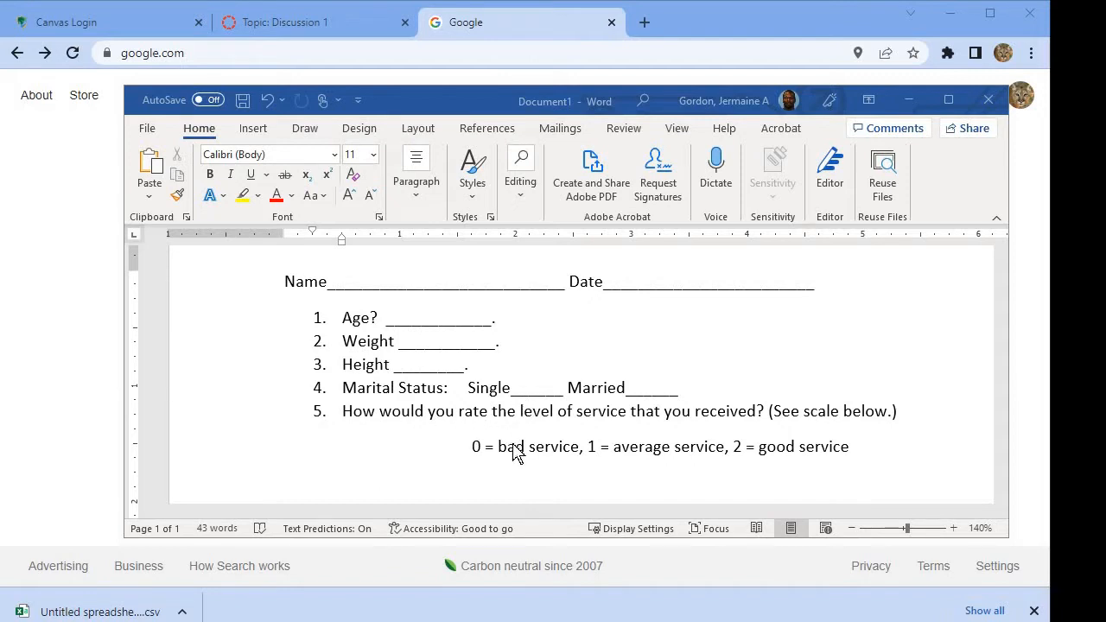
pyautogui.moveTo(592, 480)
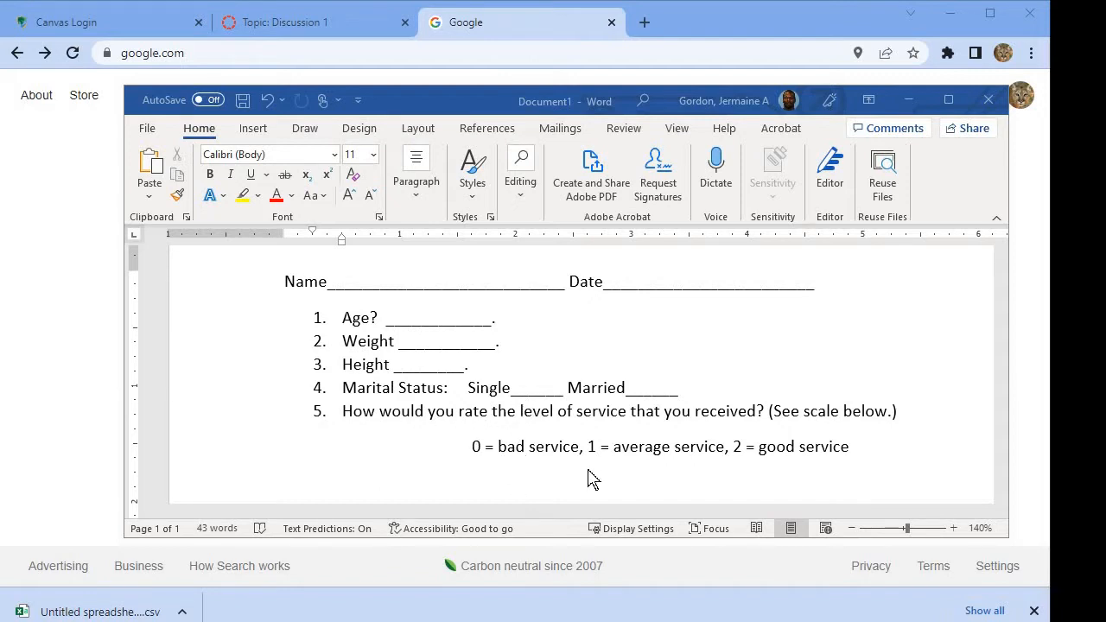
pyautogui.moveTo(734, 481)
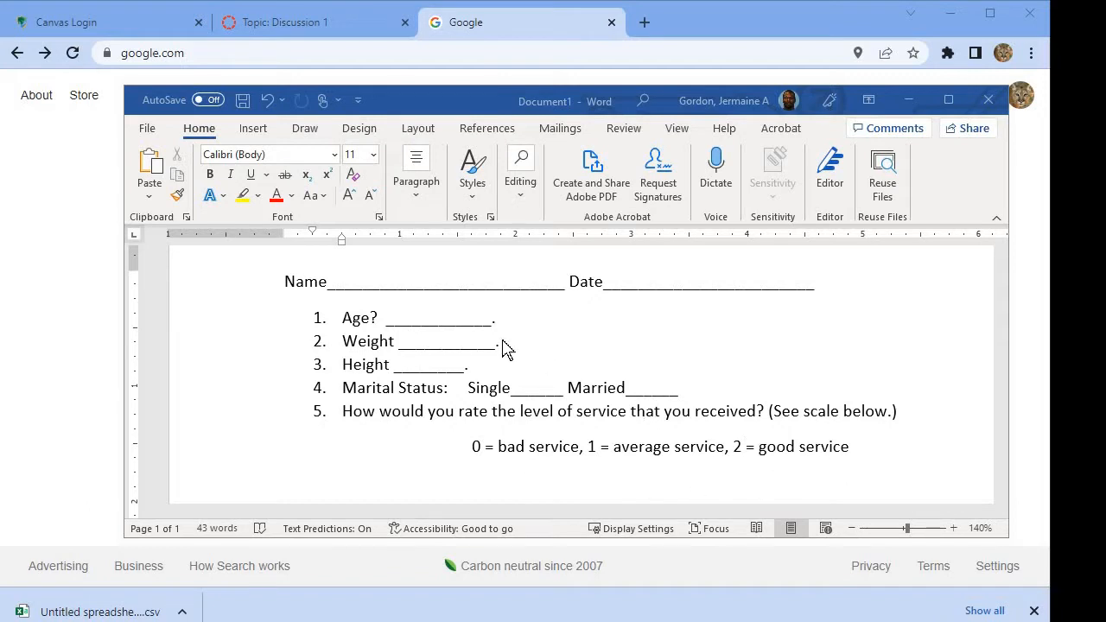
pyautogui.moveTo(527, 346)
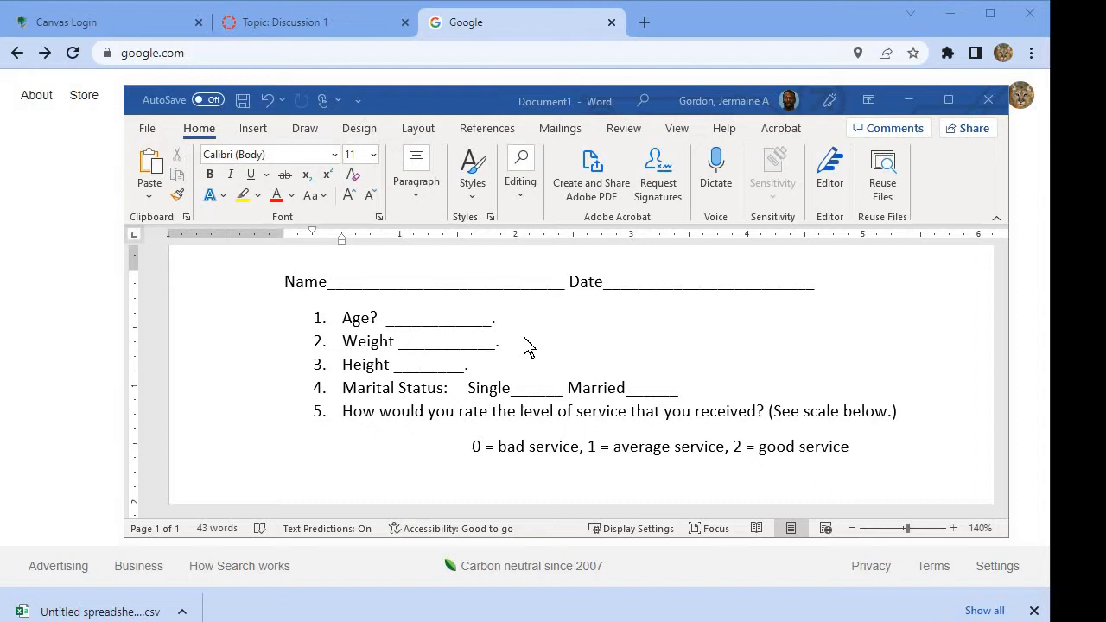
pyautogui.moveTo(563, 374)
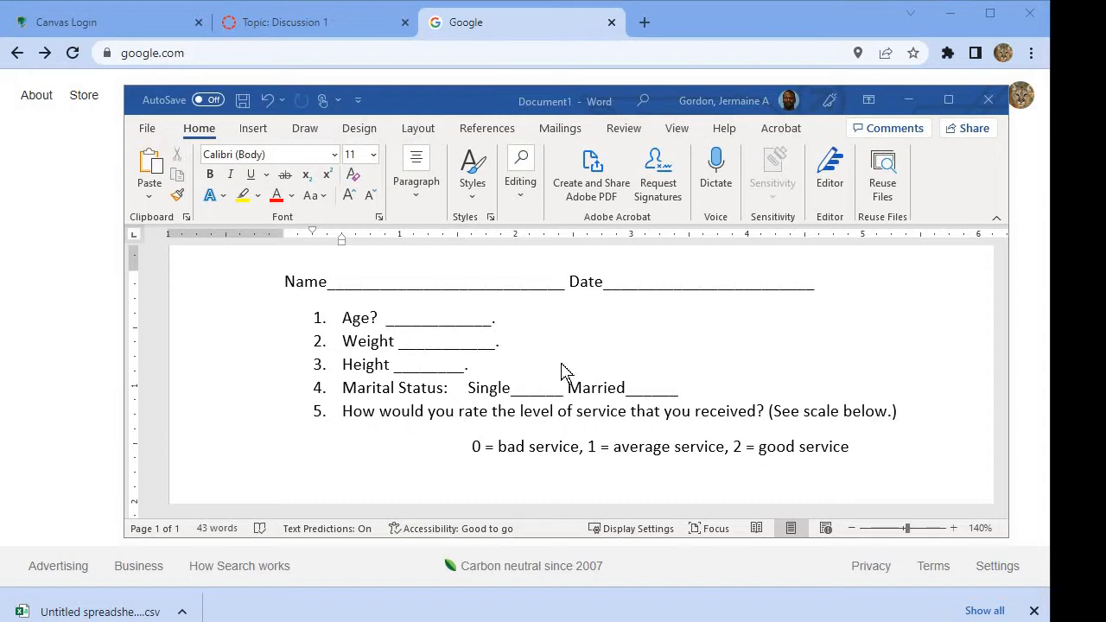
pyautogui.moveTo(514, 259)
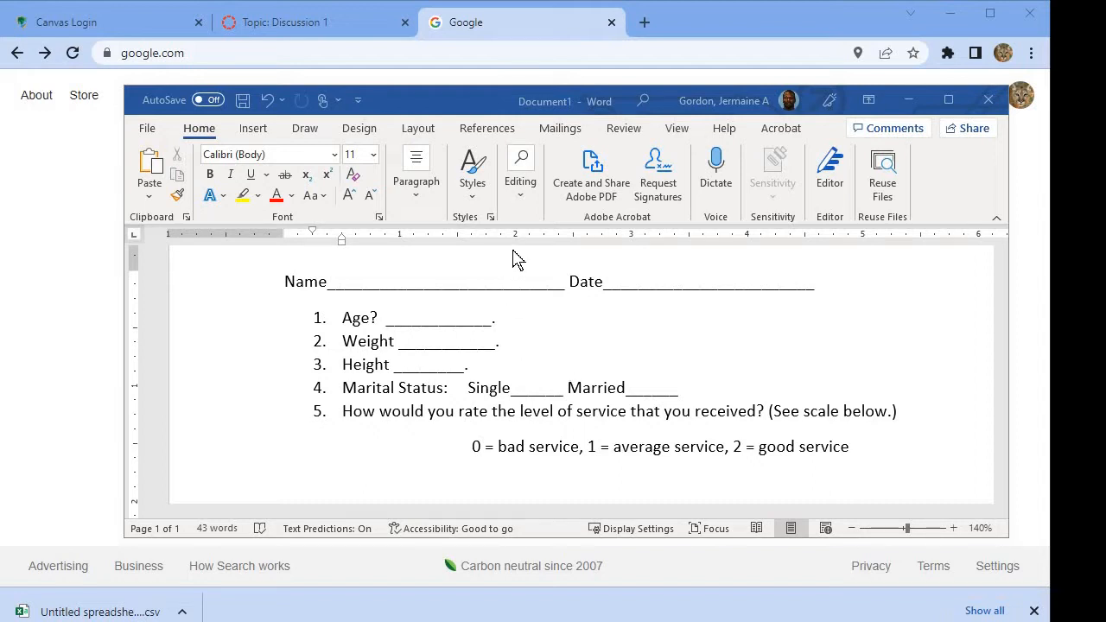
pyautogui.moveTo(504, 110)
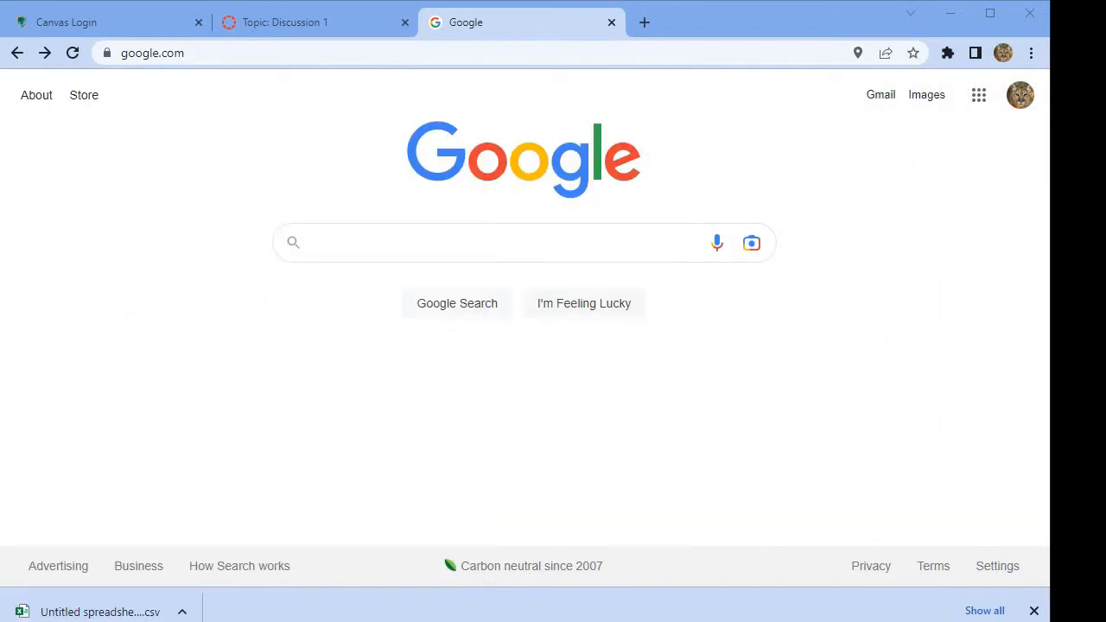
pyautogui.moveTo(239, 361)
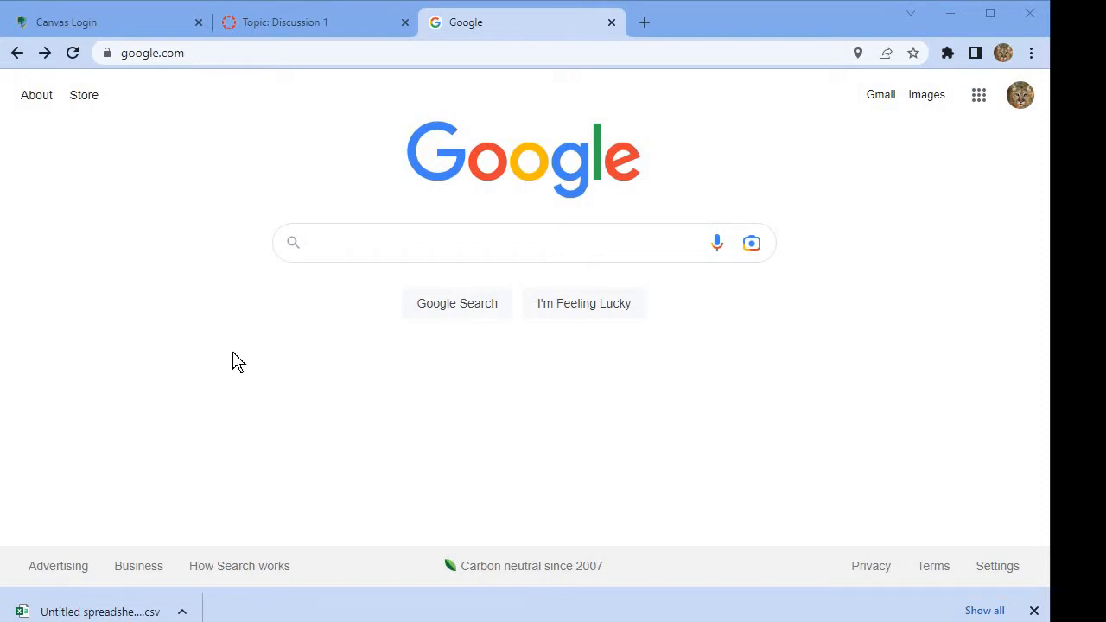
pyautogui.moveTo(333, 380)
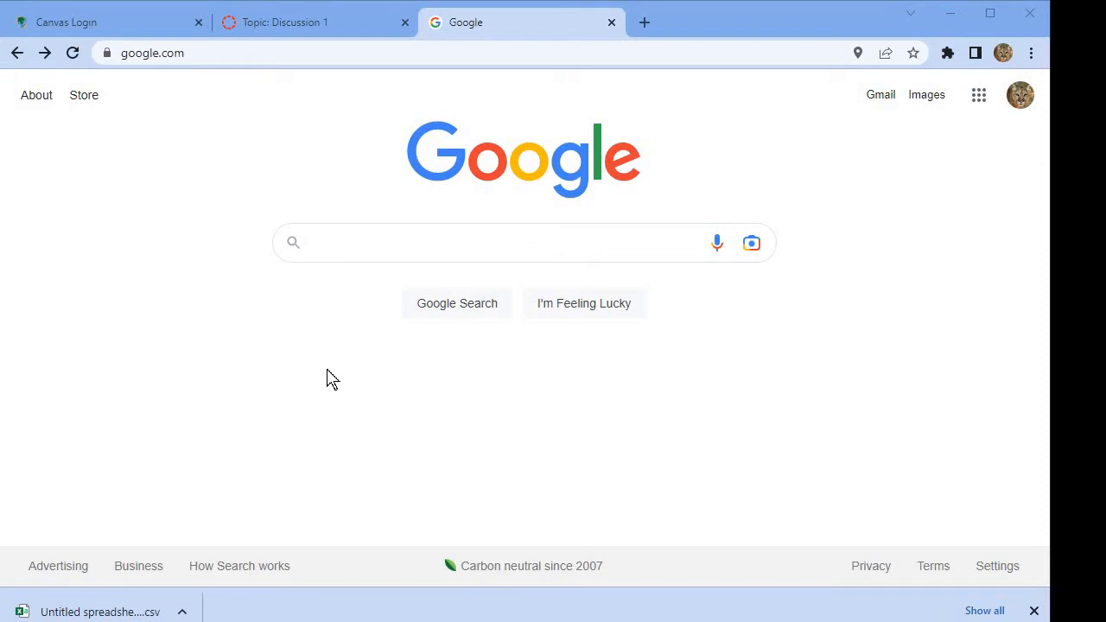
pyautogui.moveTo(418, 378)
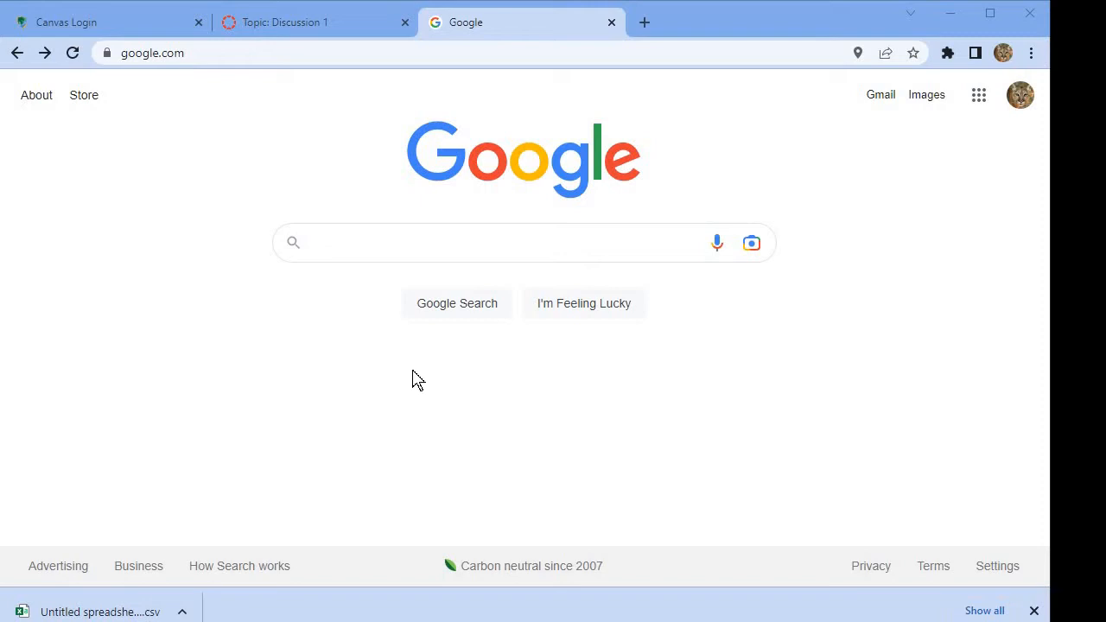
pyautogui.moveTo(784, 303)
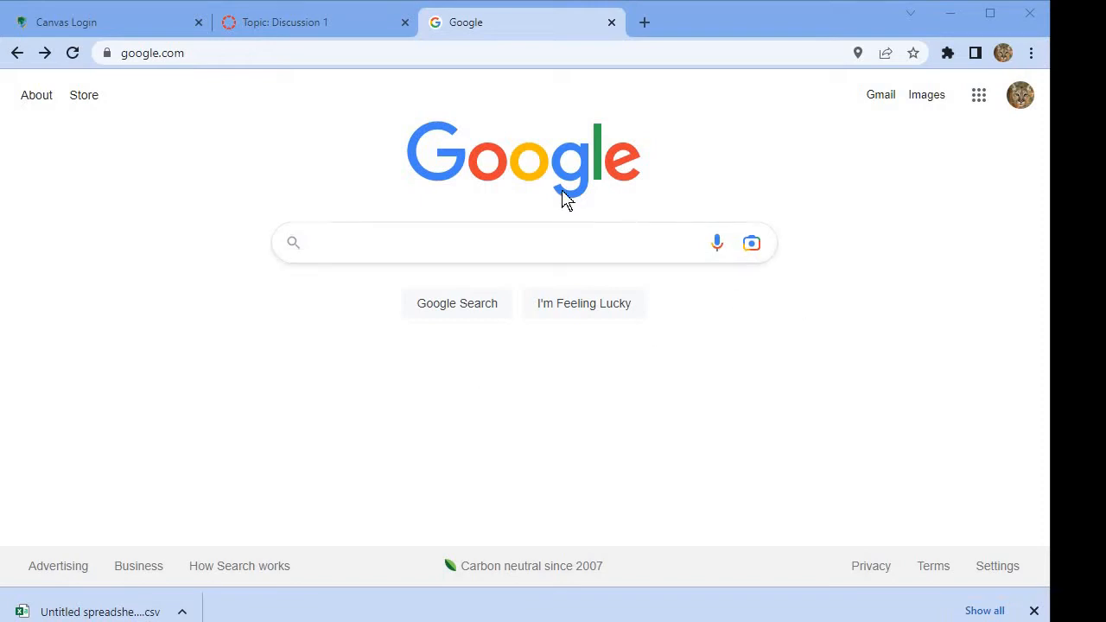
pyautogui.moveTo(906, 243)
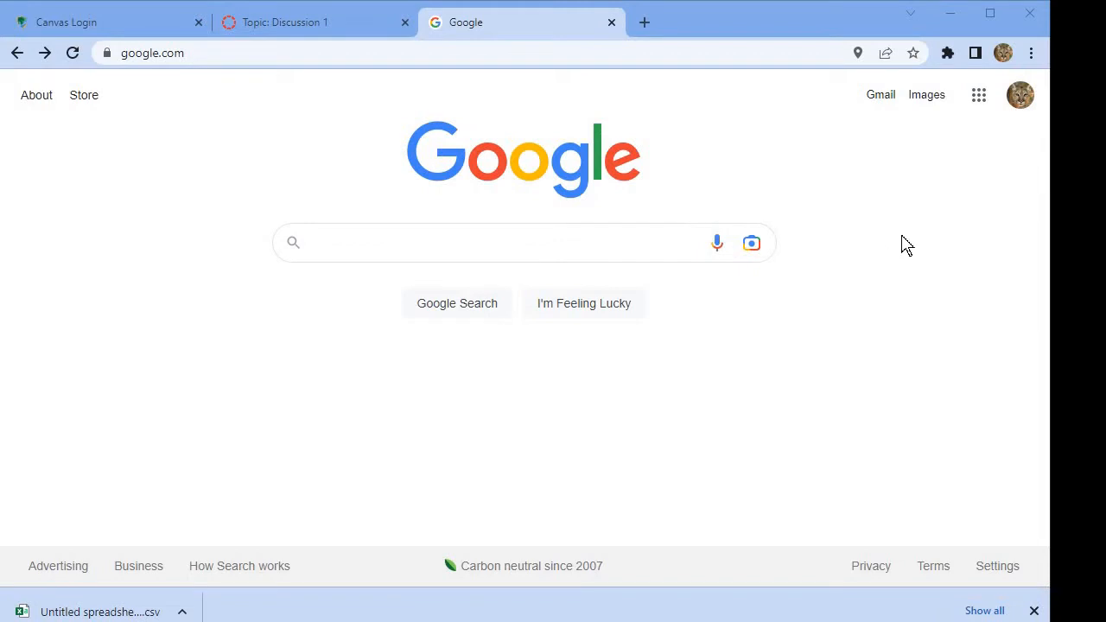
pyautogui.moveTo(925, 231)
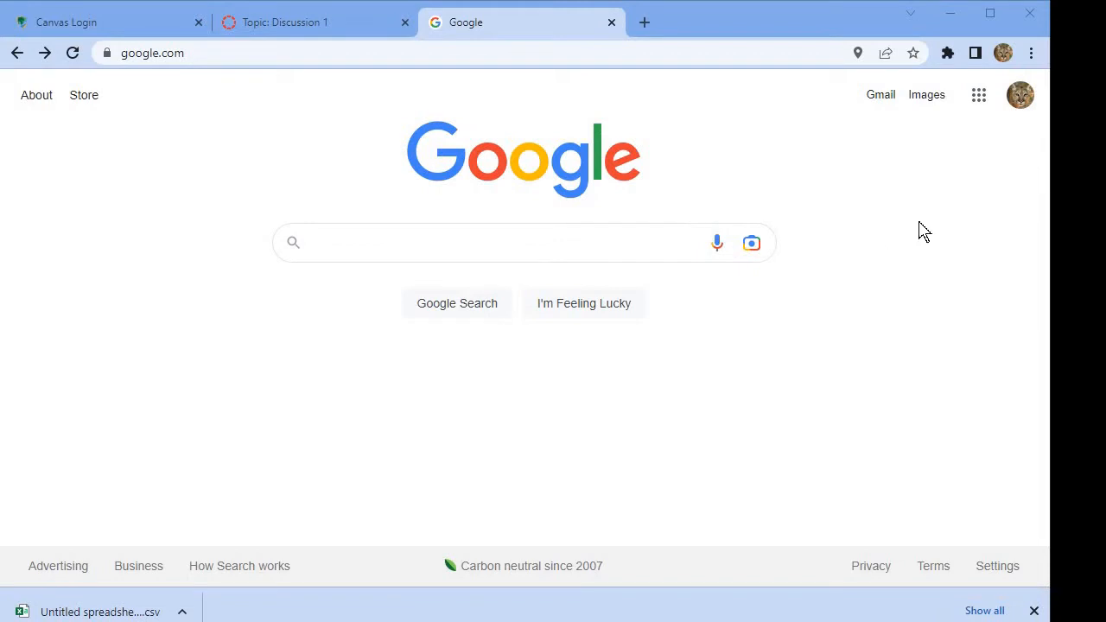
pyautogui.moveTo(978, 94)
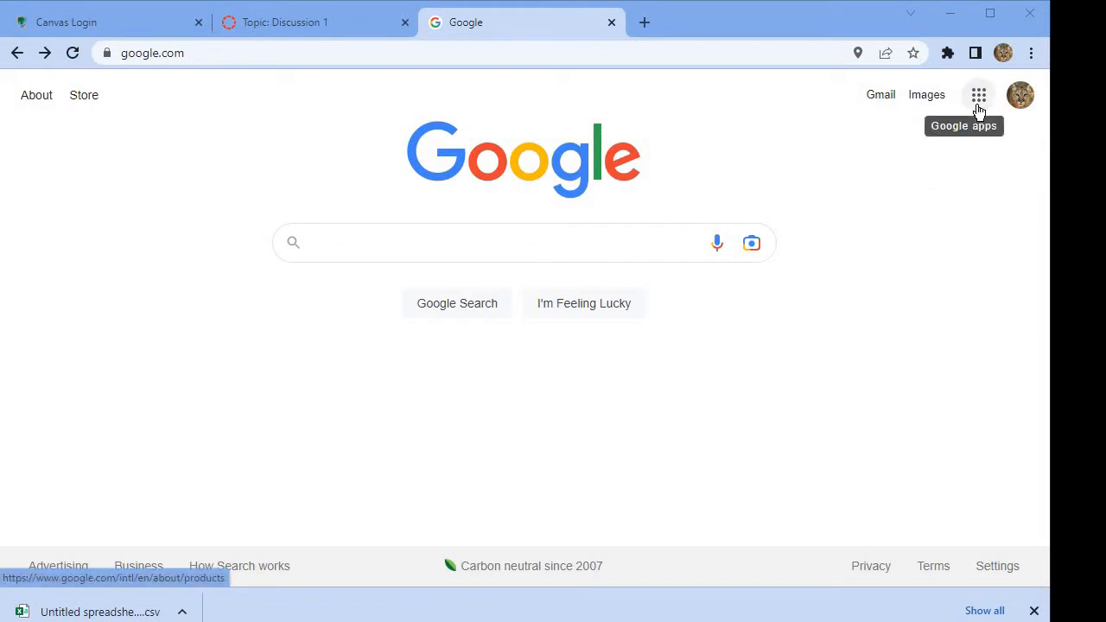
# Launch Google Sheets from the Google apps grid in Chrome.
pyautogui.click(978, 95)
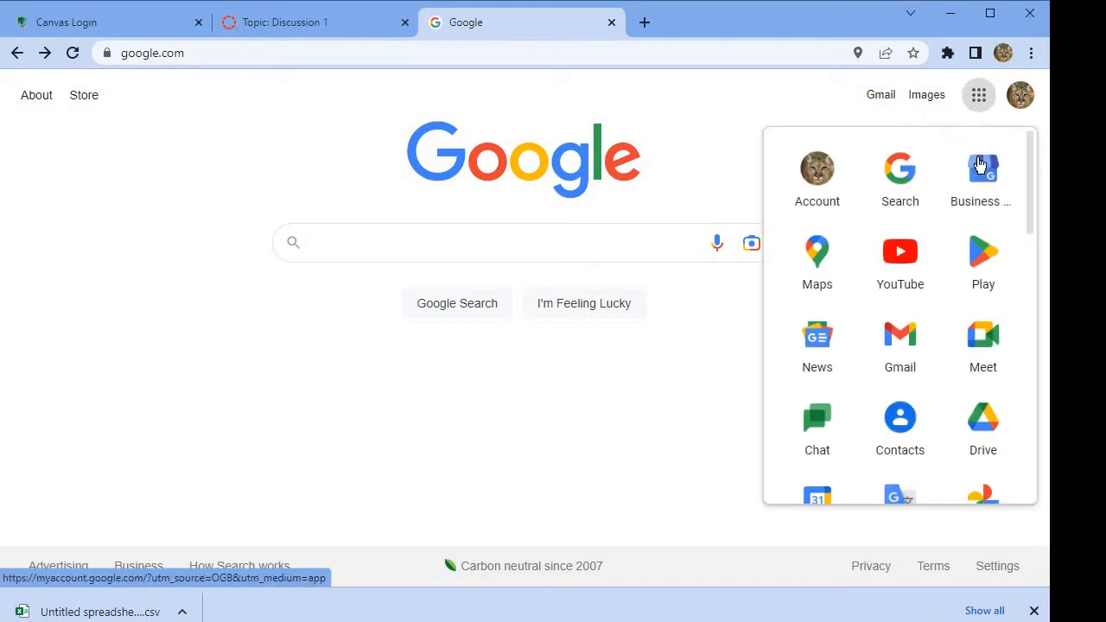
pyautogui.scroll(-3)
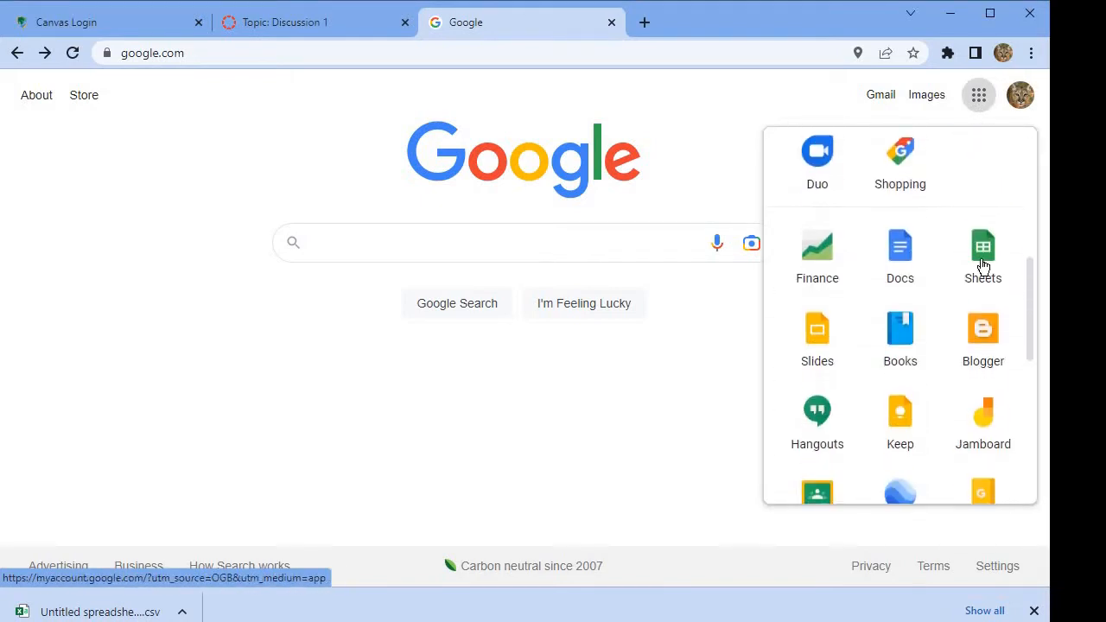
pyautogui.click(982, 251)
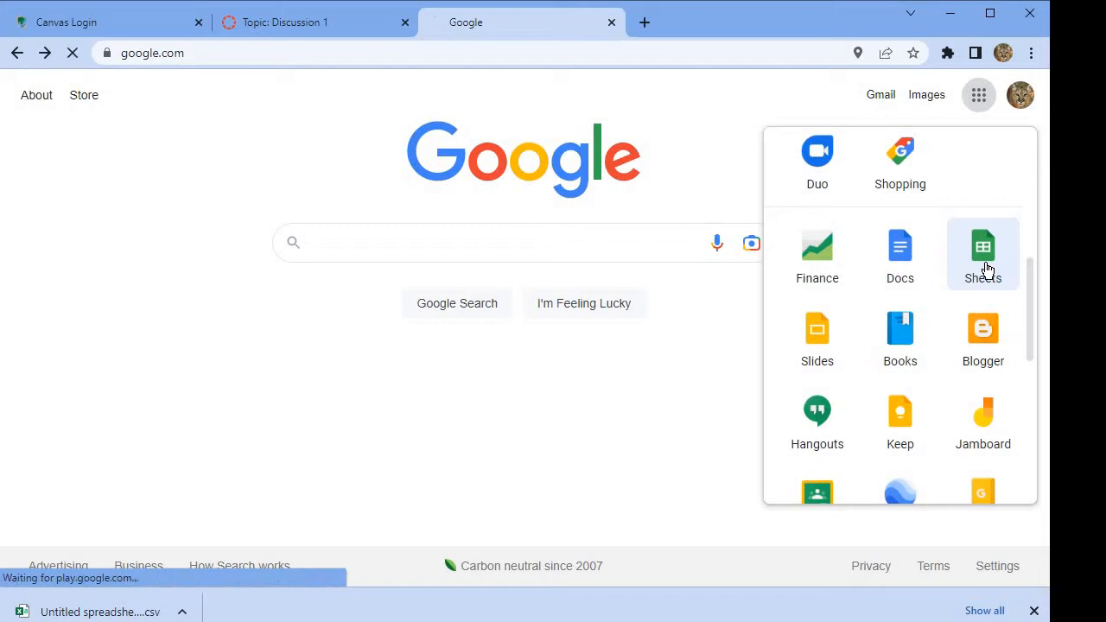
pyautogui.click(983, 251)
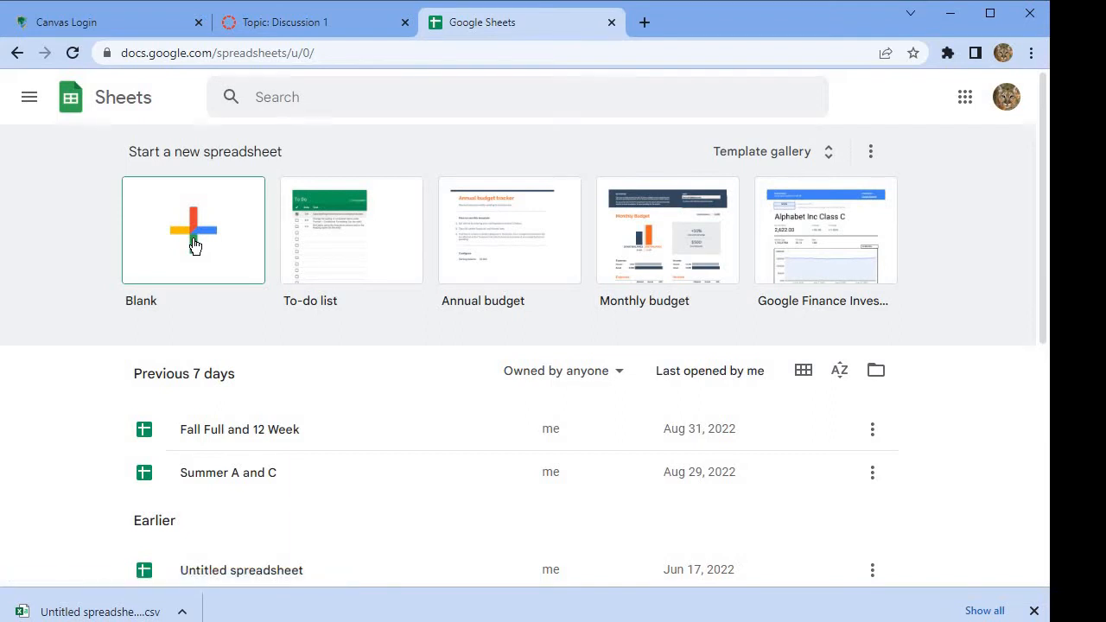
# Create a blank spreadsheet and retitle it from 'Untitled spreadsheet' to 'MyFirstCSV'.
pyautogui.click(193, 230)
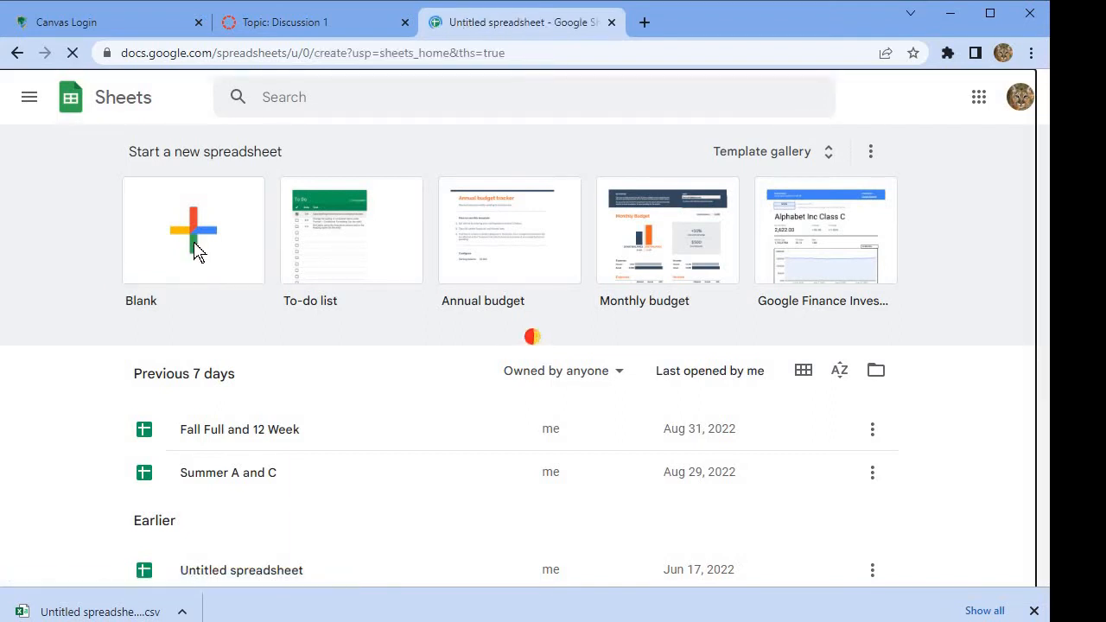
pyautogui.click(192, 231)
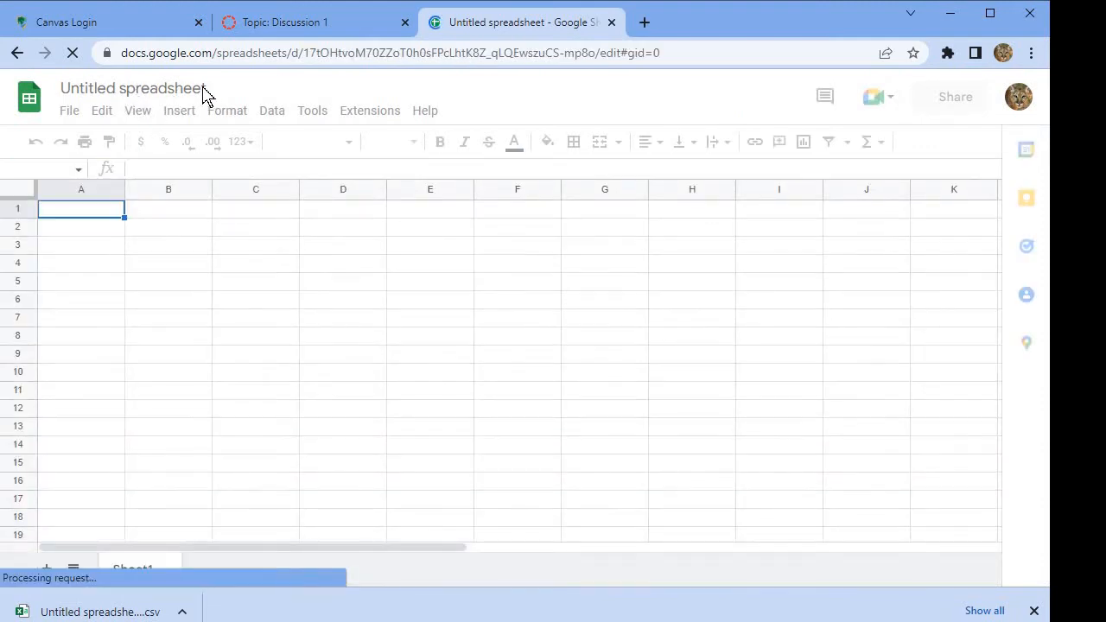
pyautogui.click(132, 88)
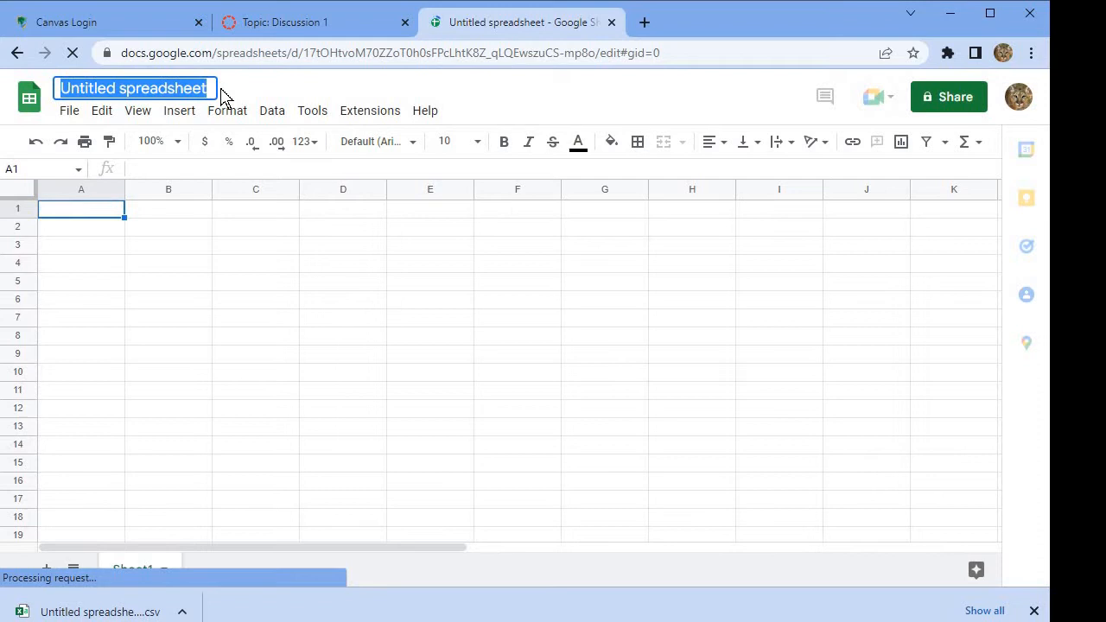
pyautogui.write('MyFirstCSV')
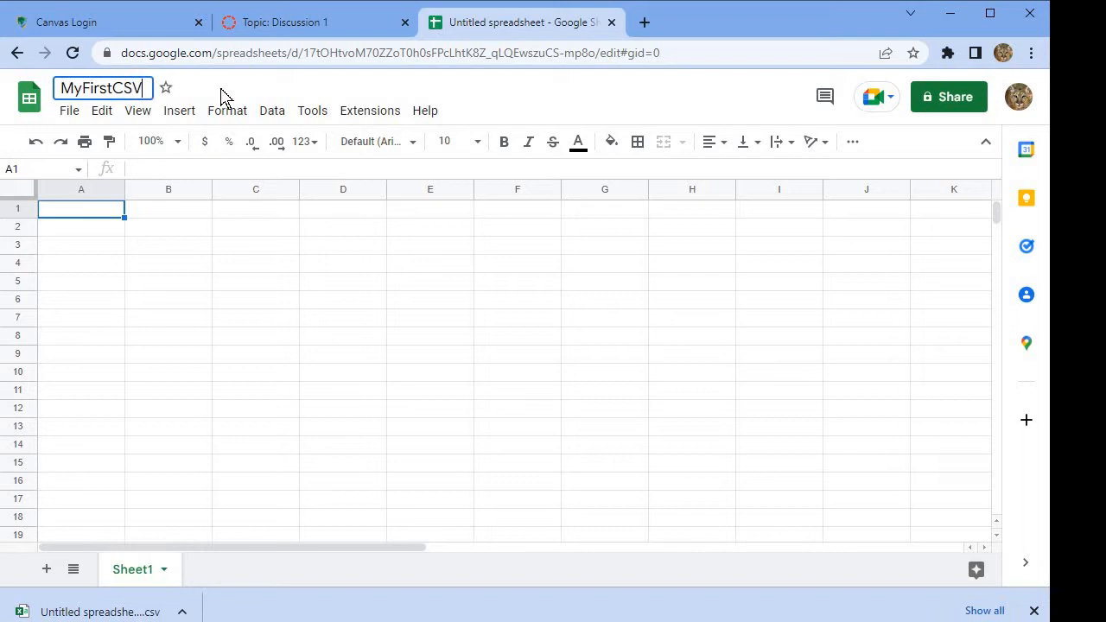
pyautogui.moveTo(159, 294)
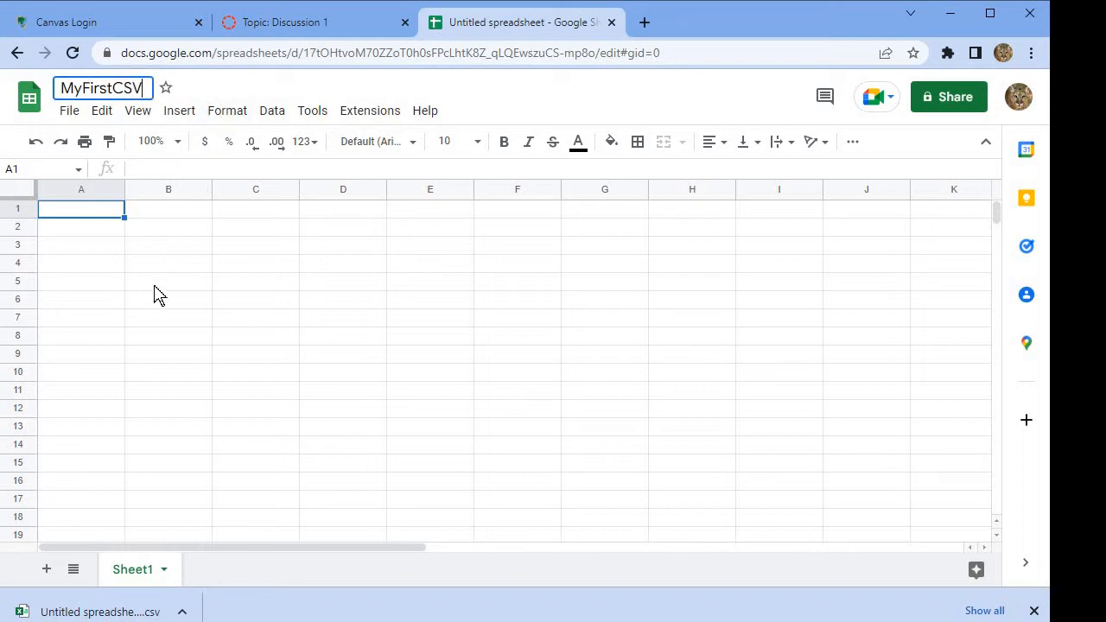
pyautogui.moveTo(145, 324)
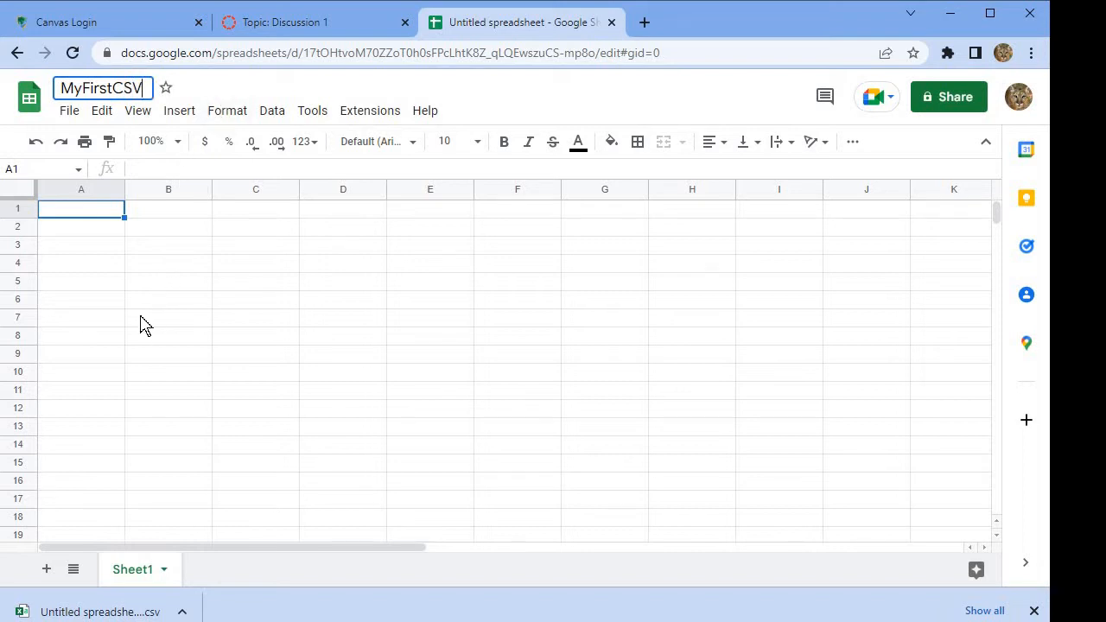
pyautogui.moveTo(96, 236)
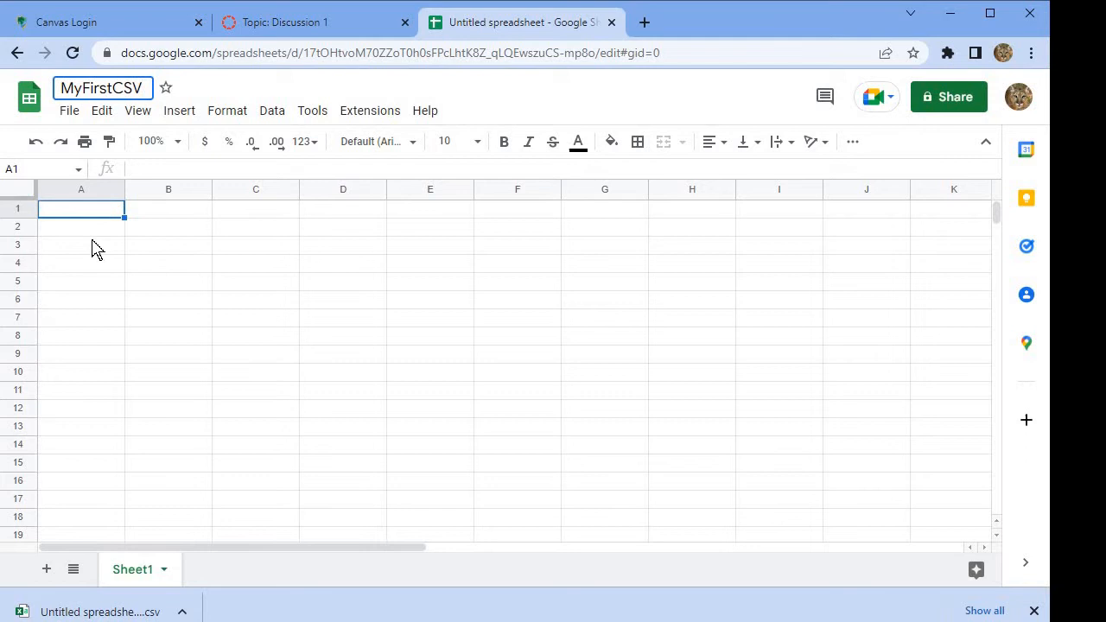
pyautogui.moveTo(103, 220)
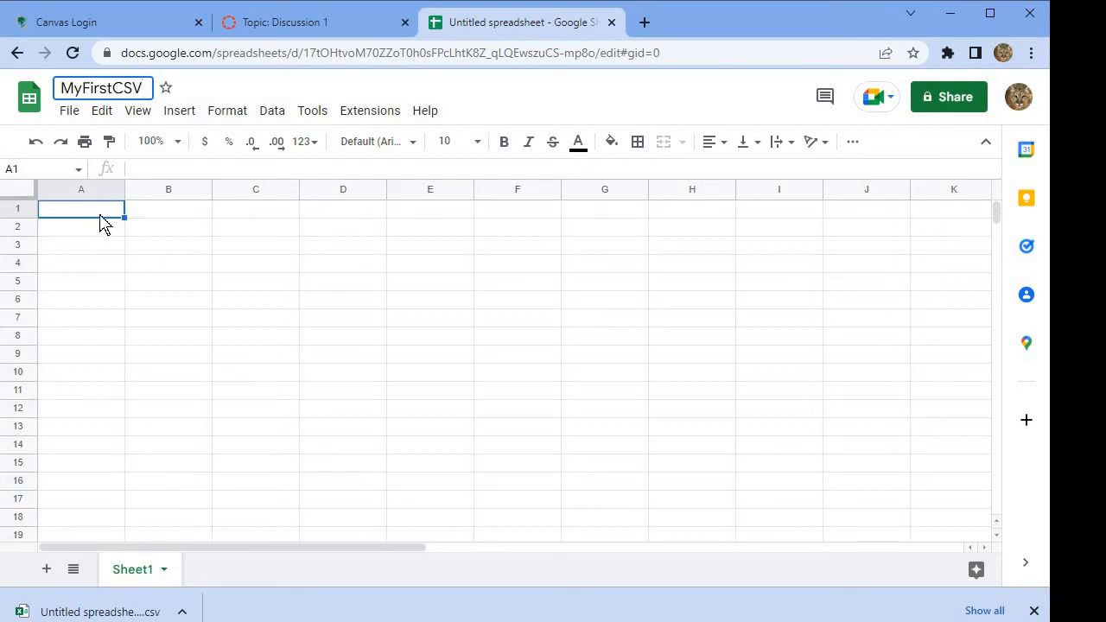
# Enter headers Name, Age, Weight, Height, Married and Rating across cells A1 to F1.
pyautogui.write('N')
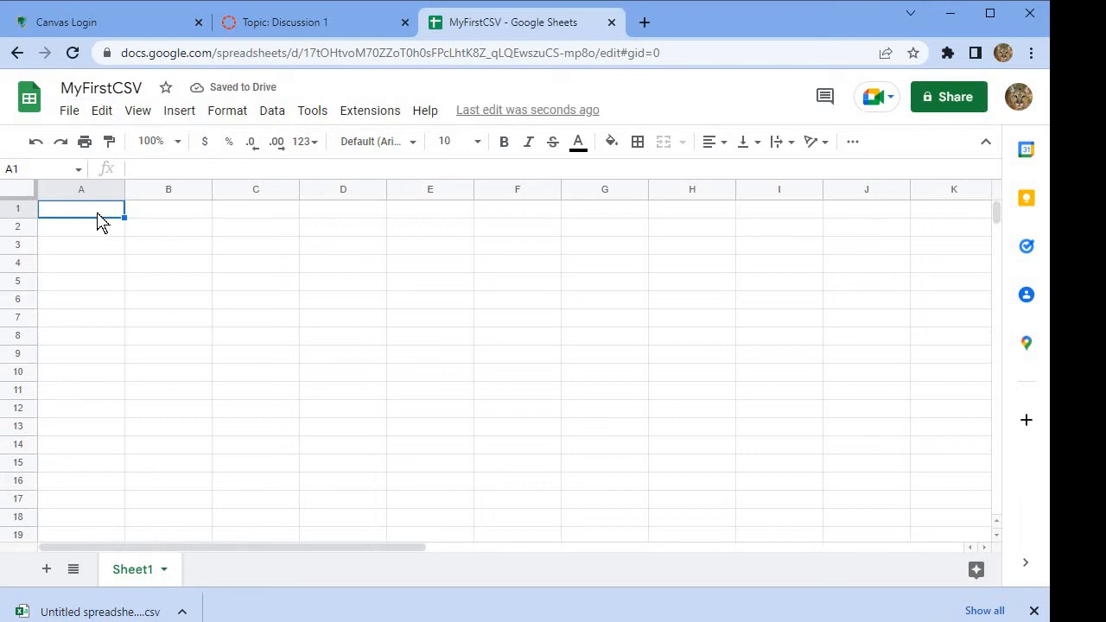
pyautogui.write('Name')
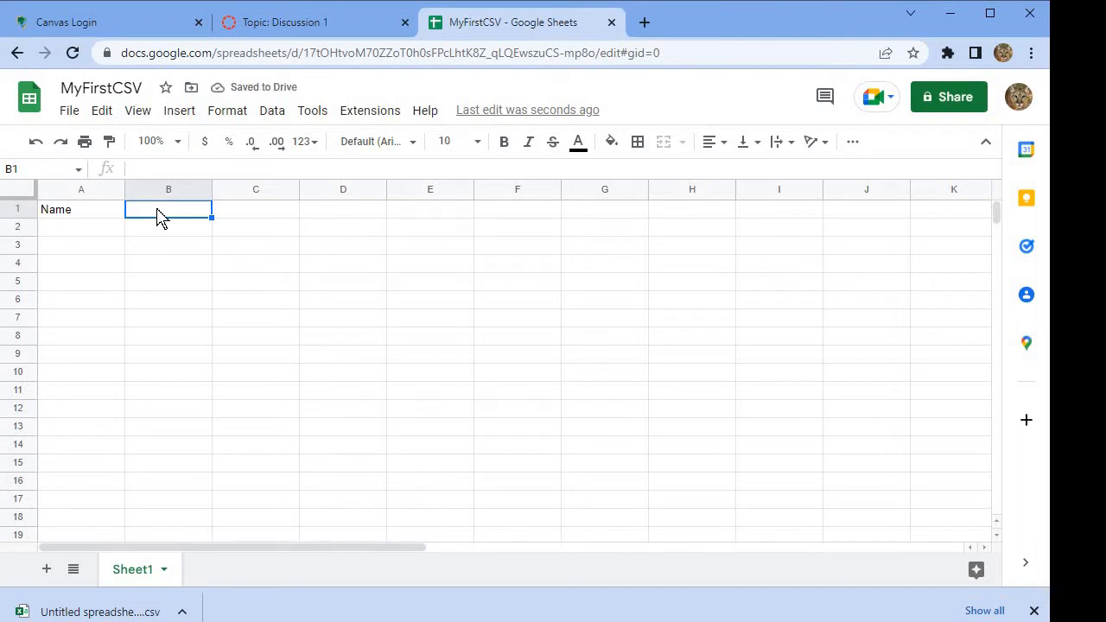
pyautogui.write('Age')
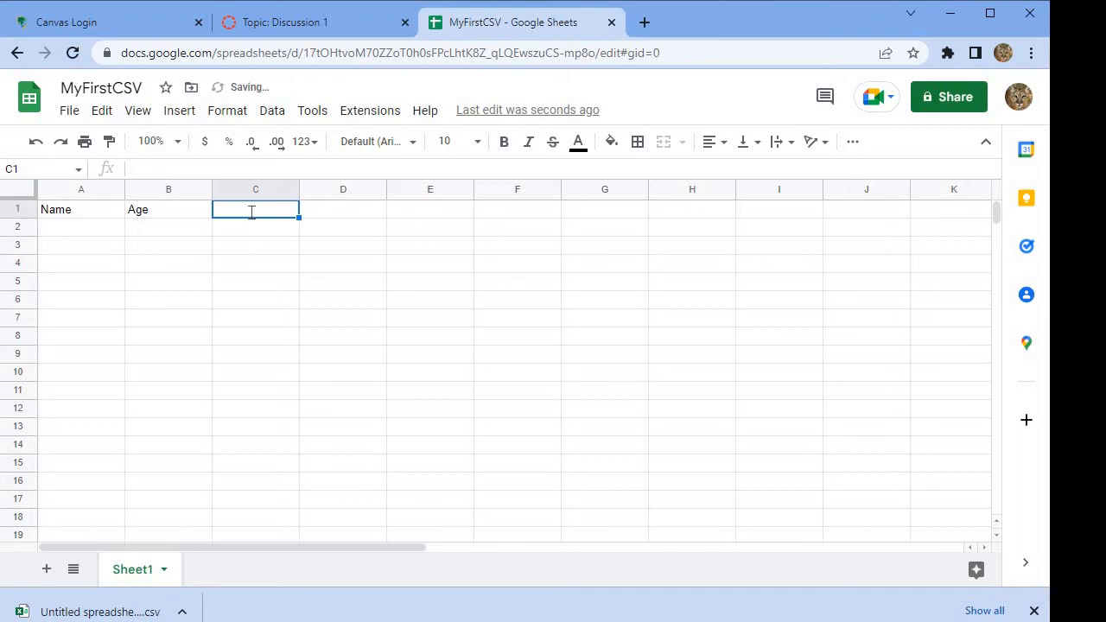
pyautogui.write('Weight')
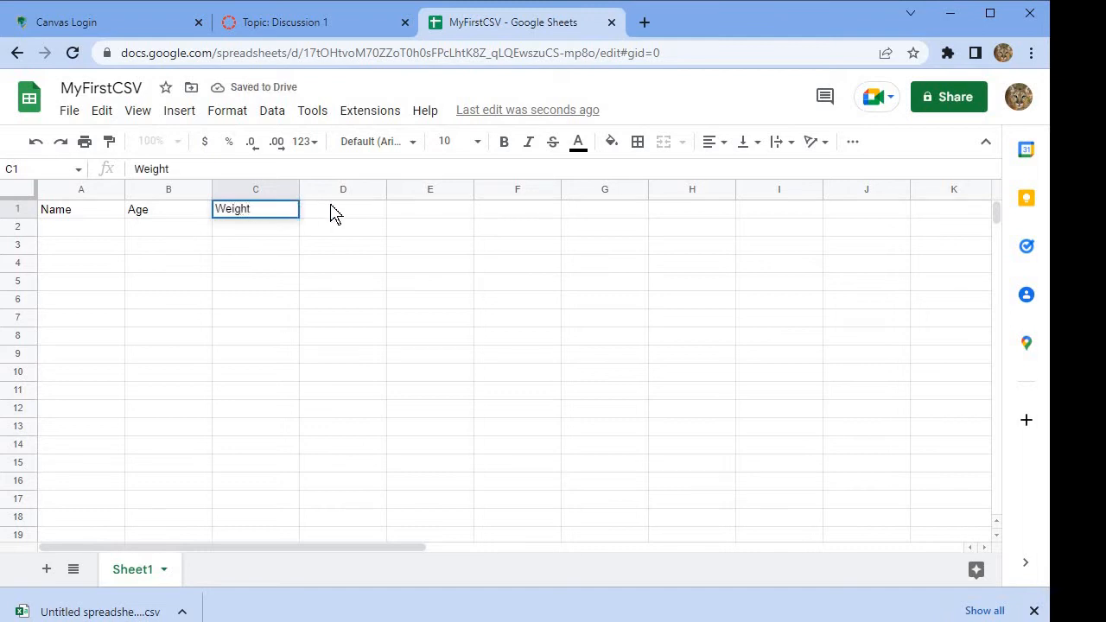
pyautogui.click(343, 209)
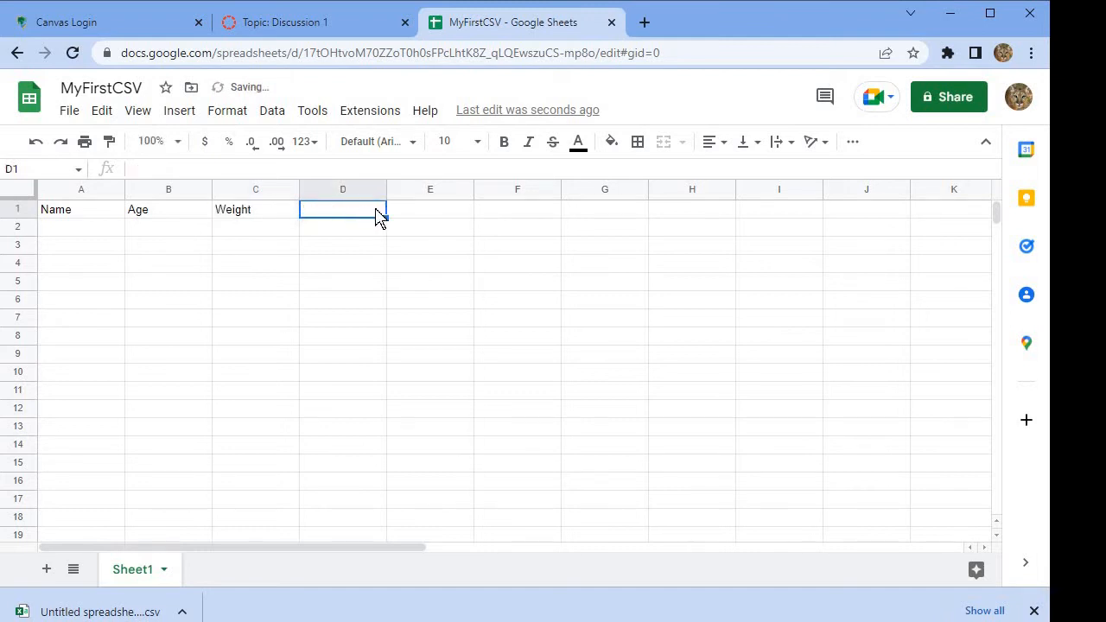
pyautogui.write('Height')
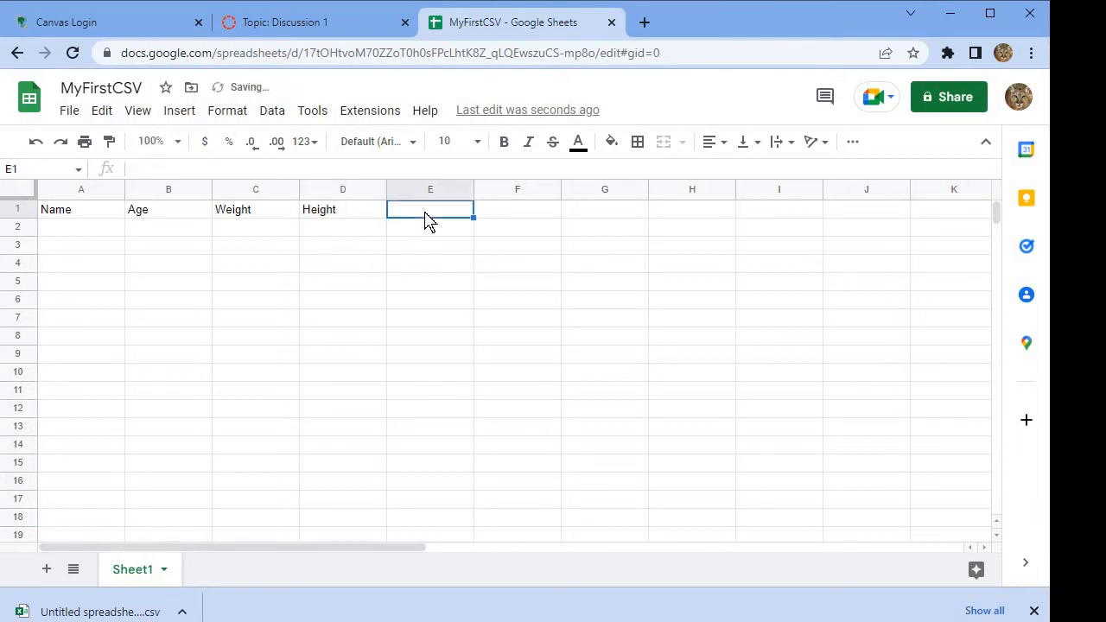
pyautogui.write('Ma')
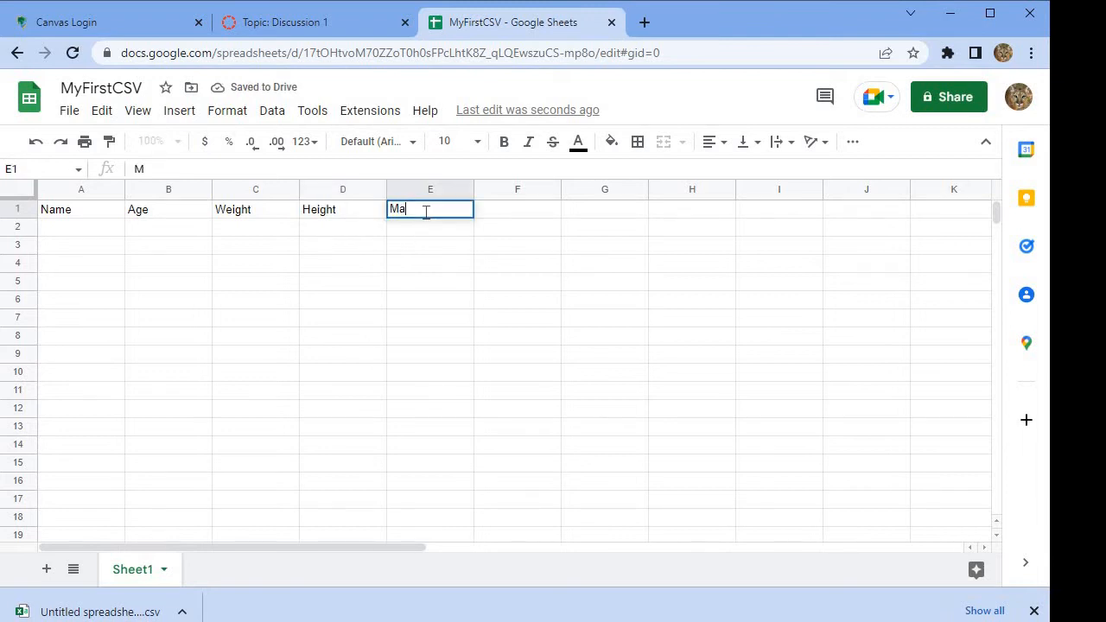
pyautogui.write('rried')
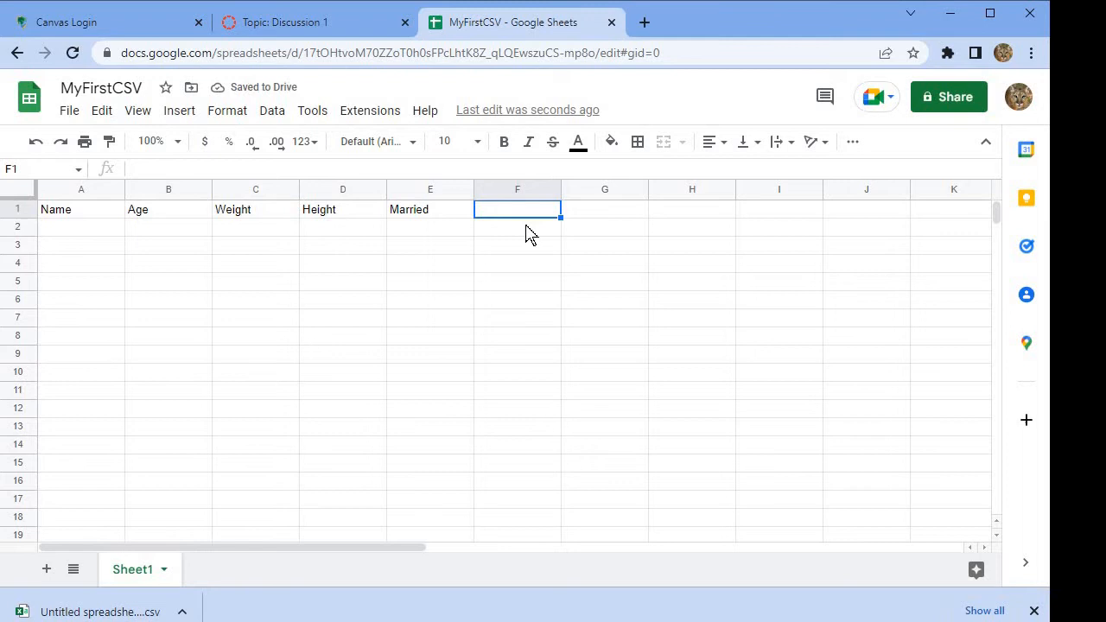
pyautogui.moveTo(545, 281)
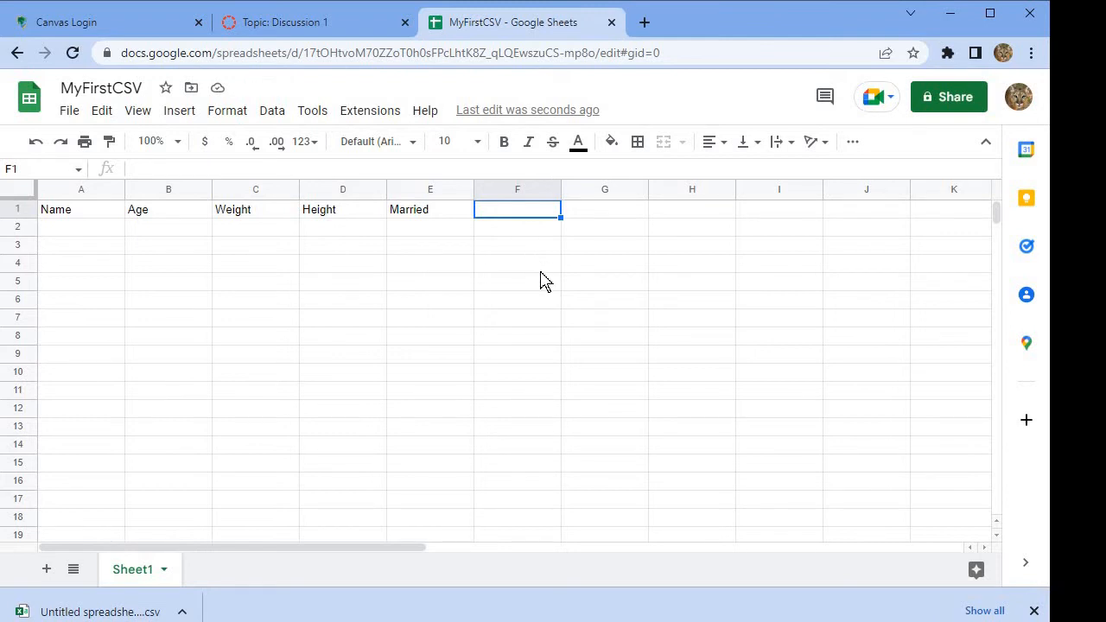
pyautogui.write('Ratin')
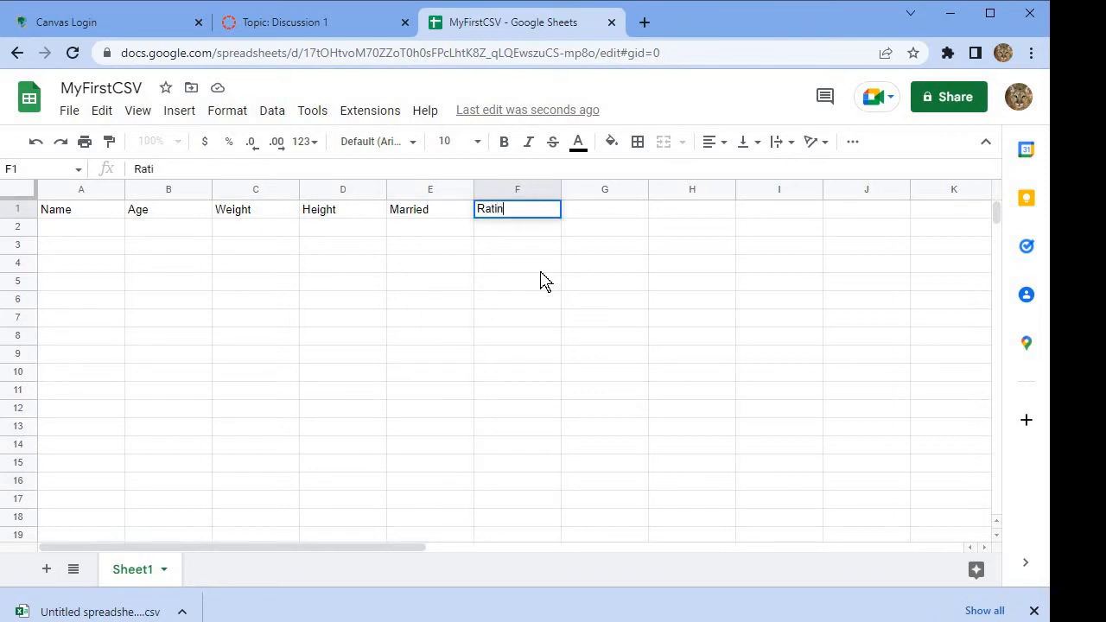
pyautogui.press('enter')
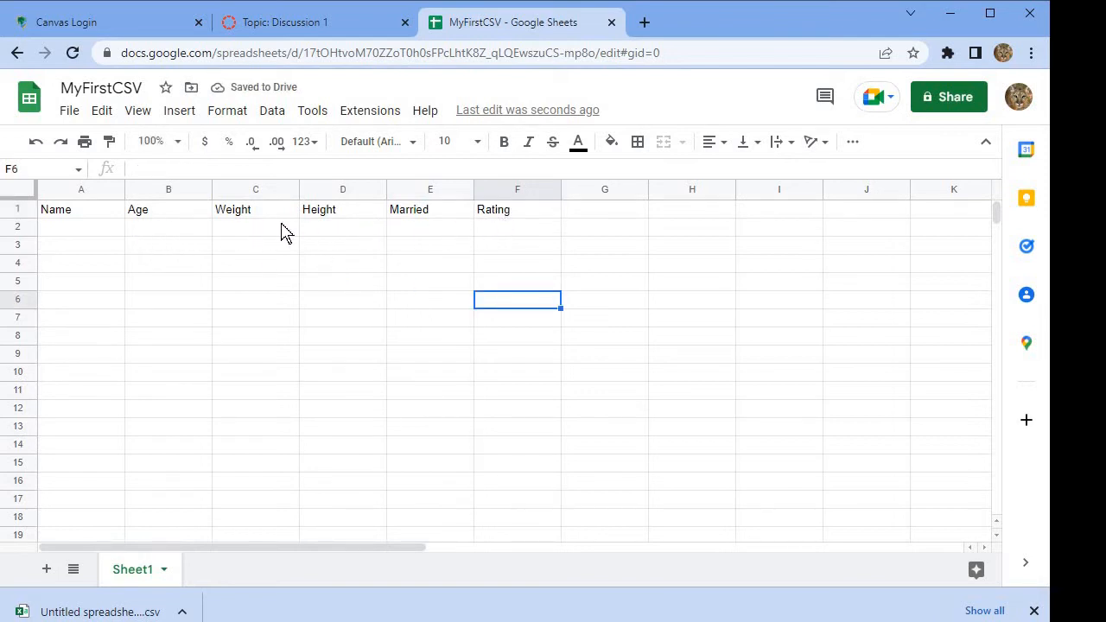
pyautogui.moveTo(130, 253)
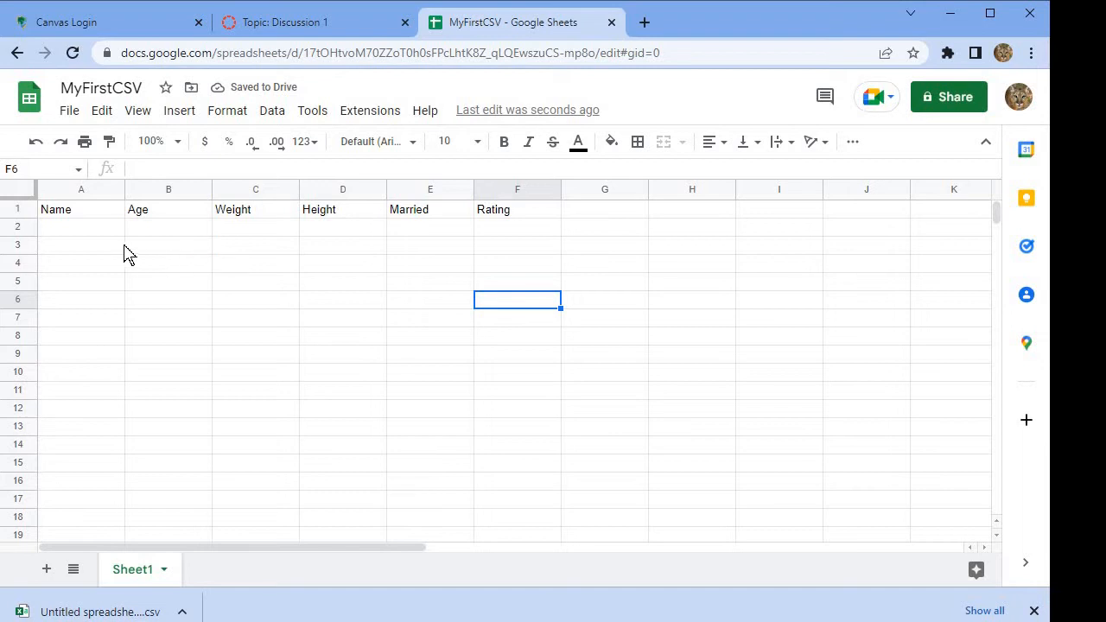
pyautogui.moveTo(93, 248)
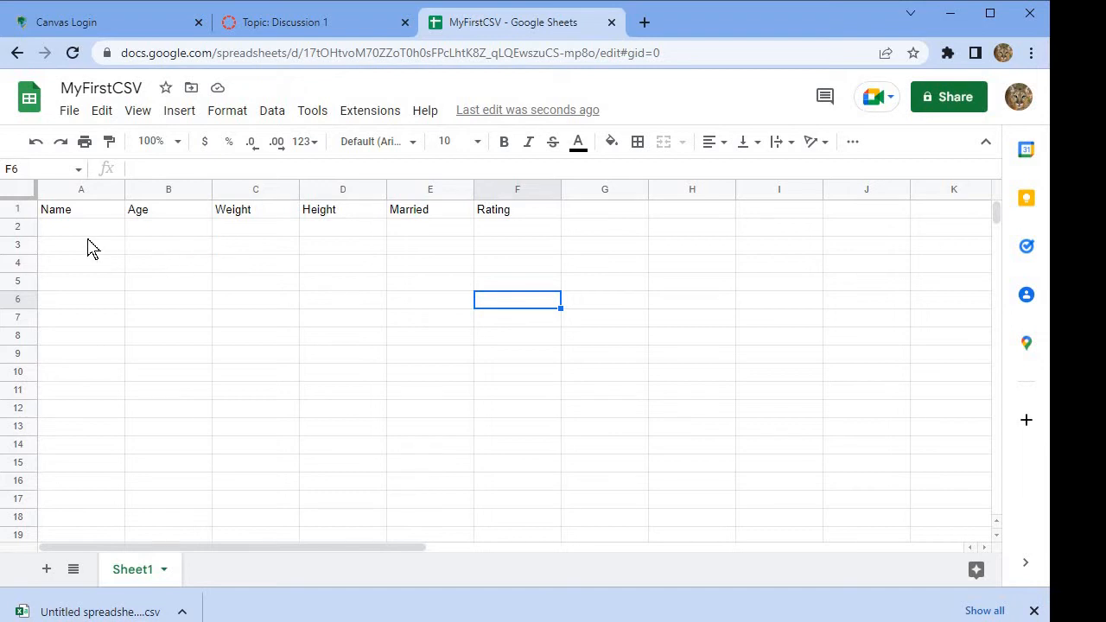
# Fill row 2 with Mike, 25, 190, 72, 1 and 0.
pyautogui.click(80, 227)
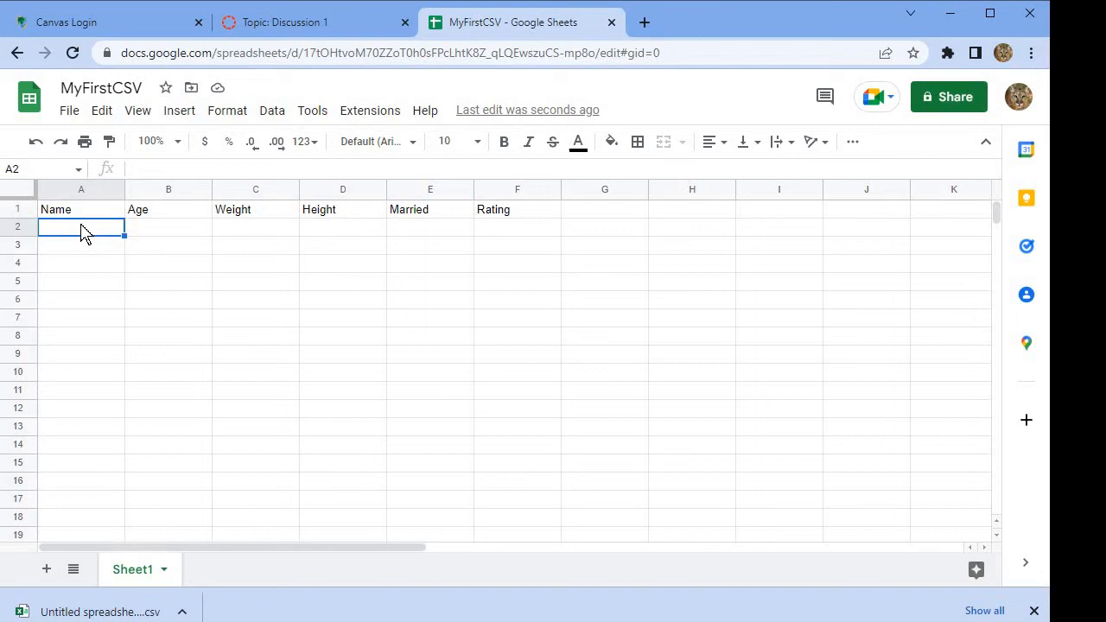
pyautogui.write('Mik')
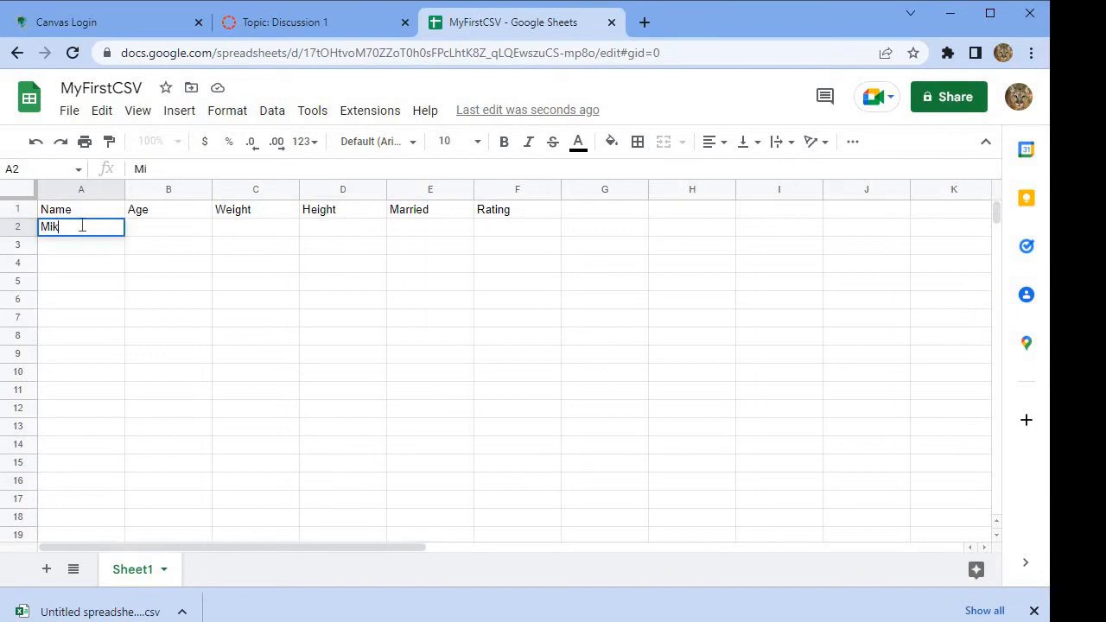
pyautogui.press('Tab')
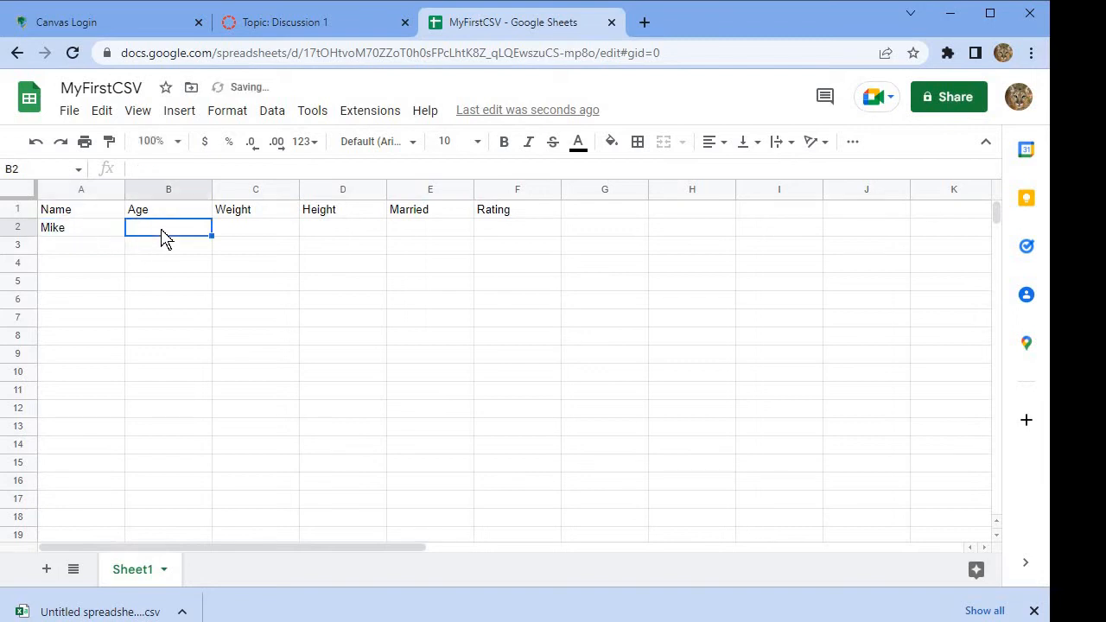
pyautogui.write('25')
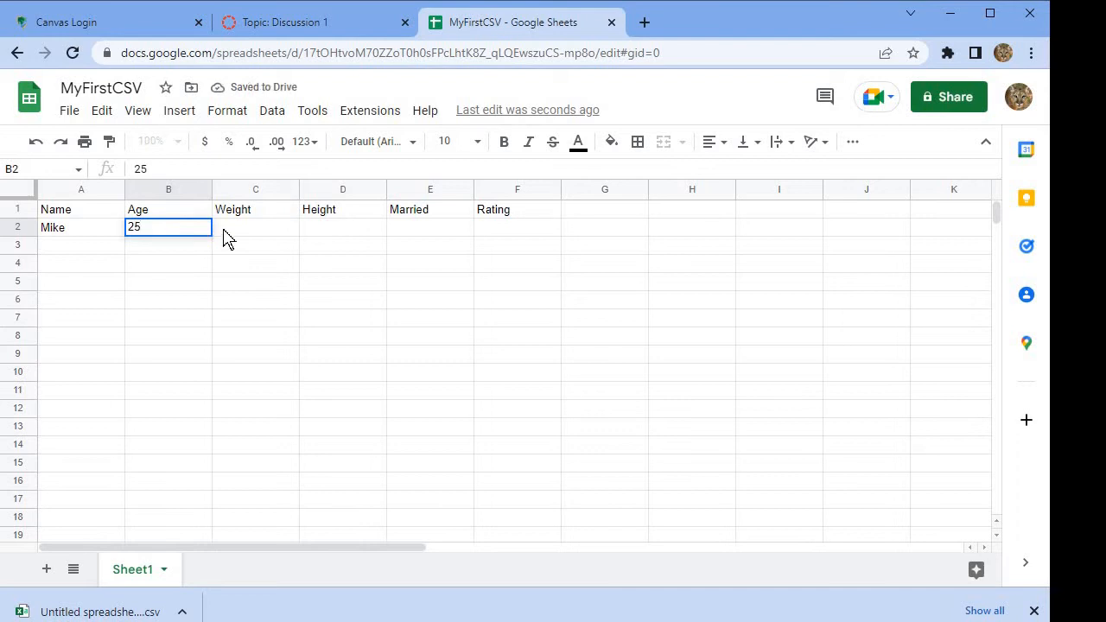
pyautogui.write('190')
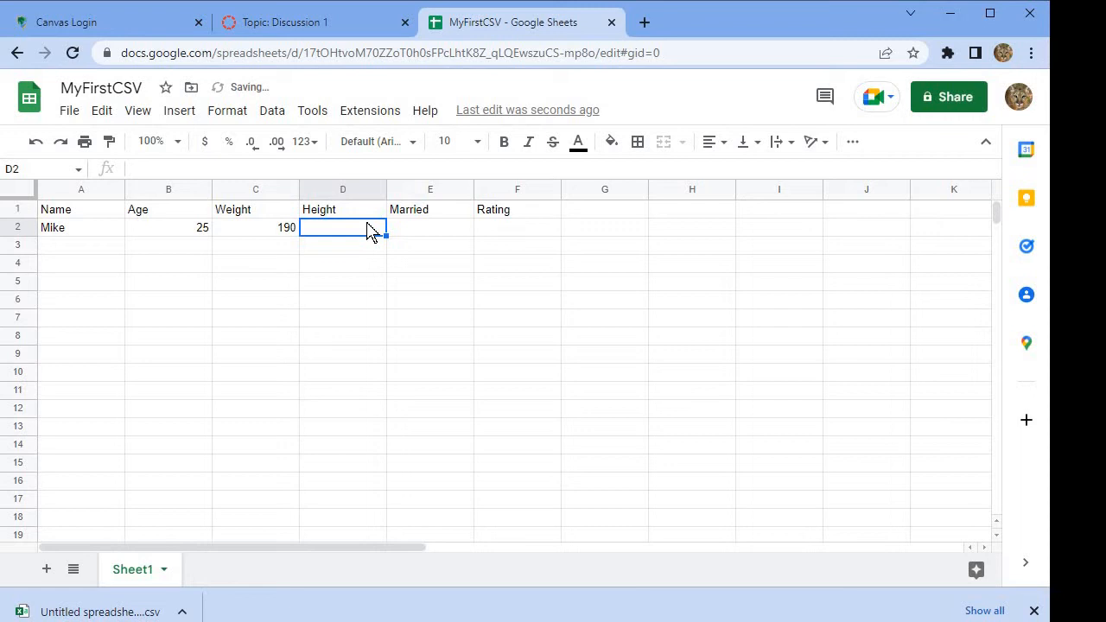
pyautogui.write('72')
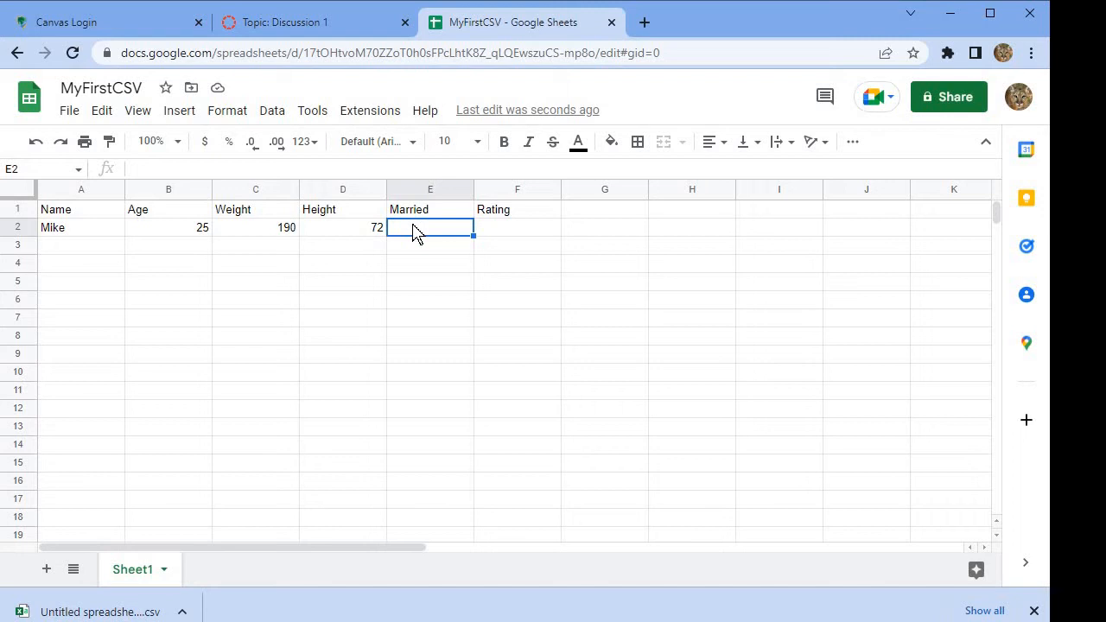
pyautogui.write('1')
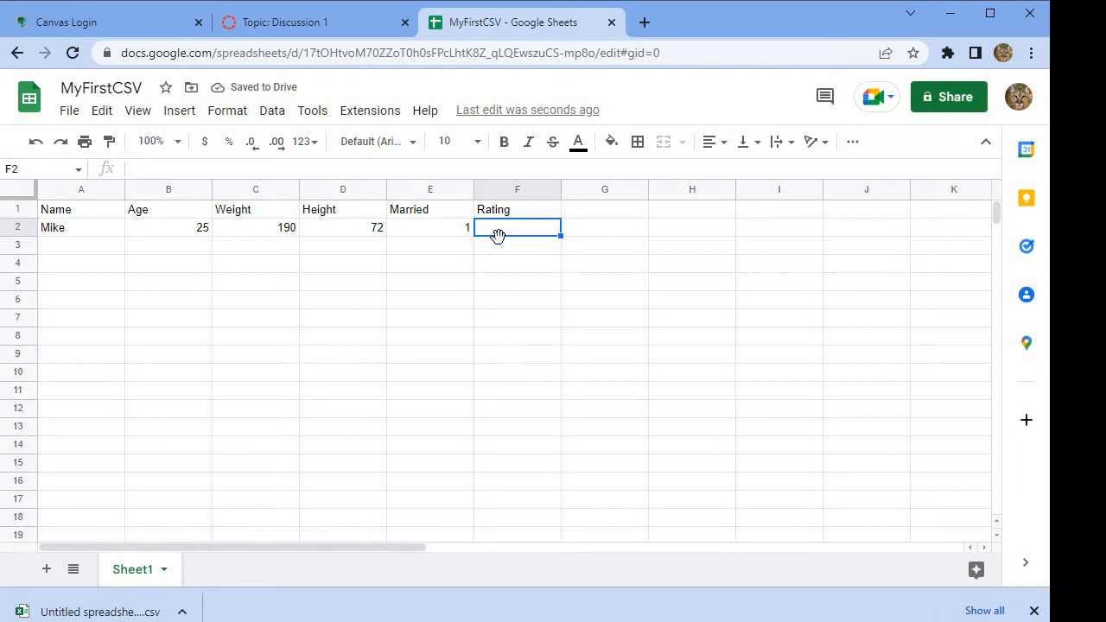
pyautogui.write('0')
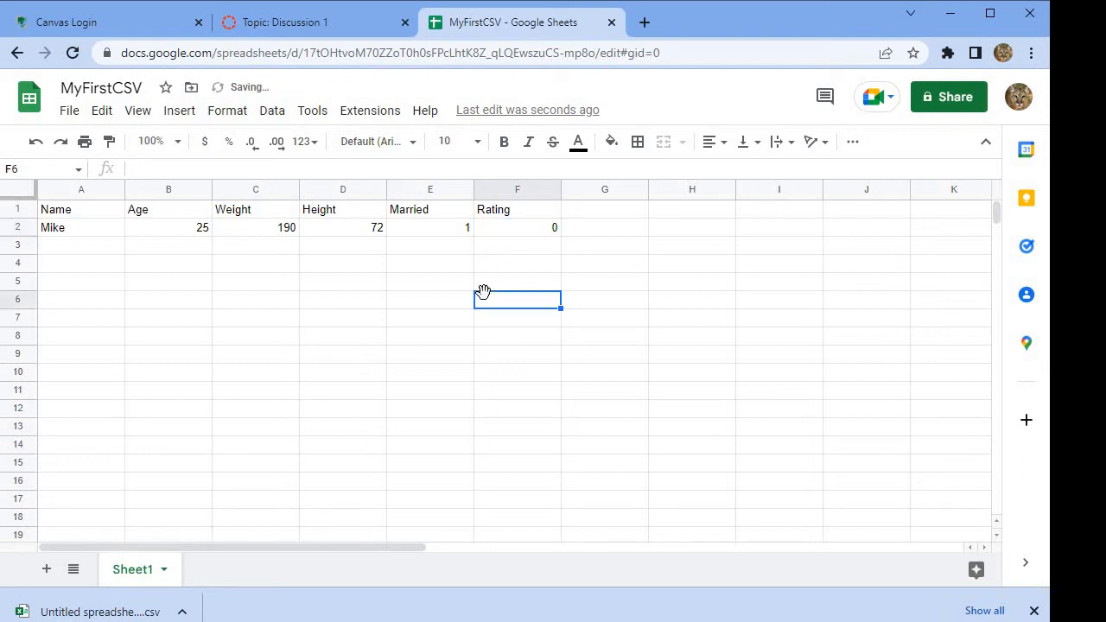
pyautogui.click(80, 245)
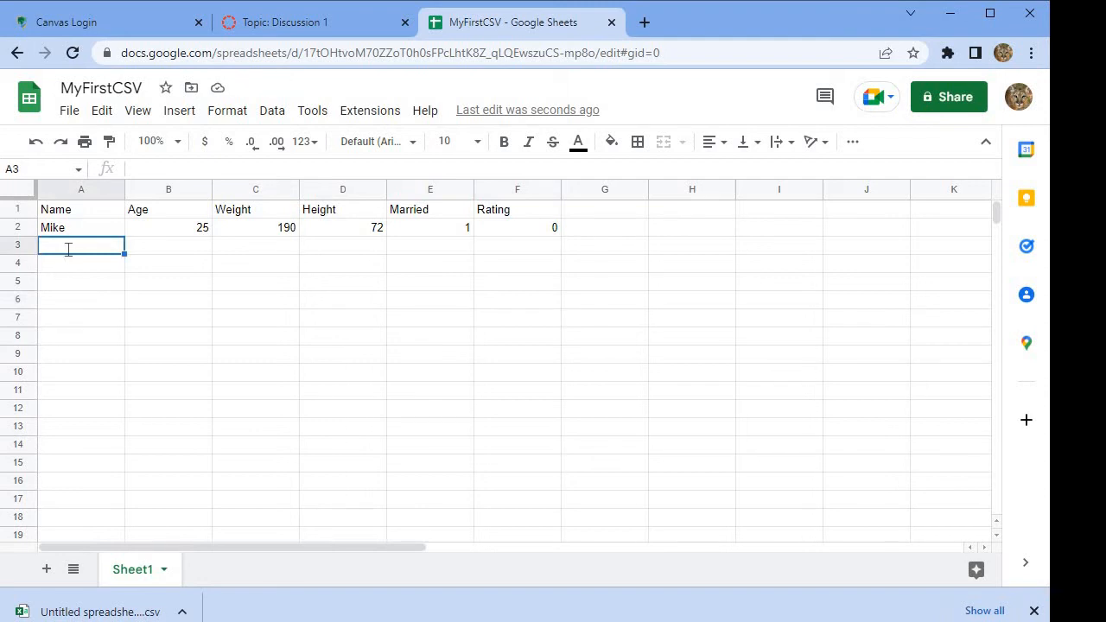
# Fill row 3 with Susan, 32, 150, 68, 0 and 2.
pyautogui.write('Susan')
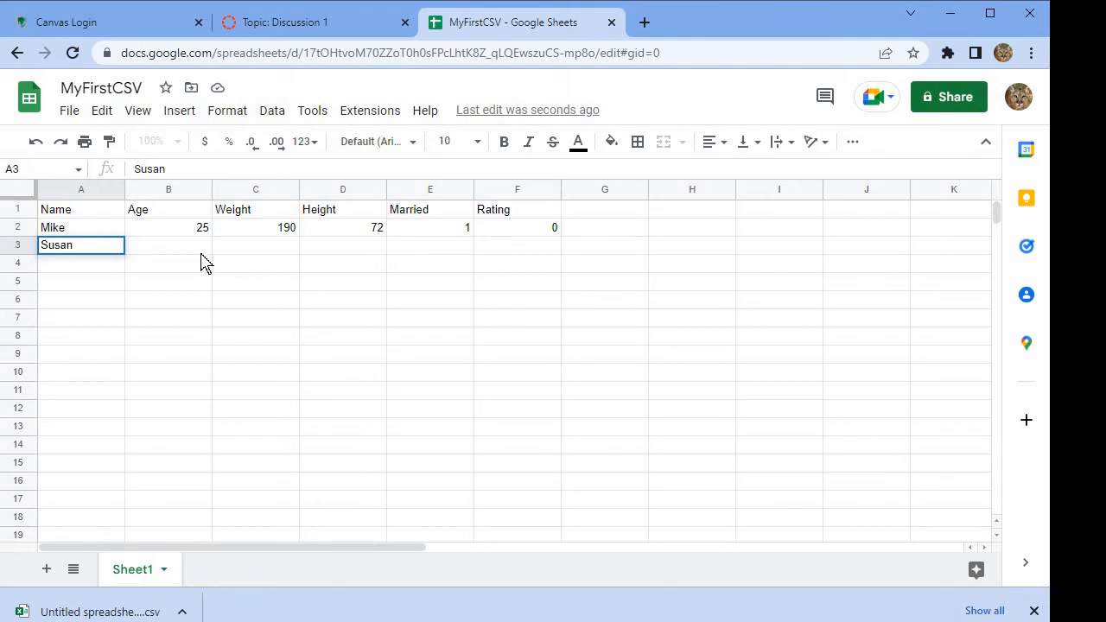
pyautogui.write('3')
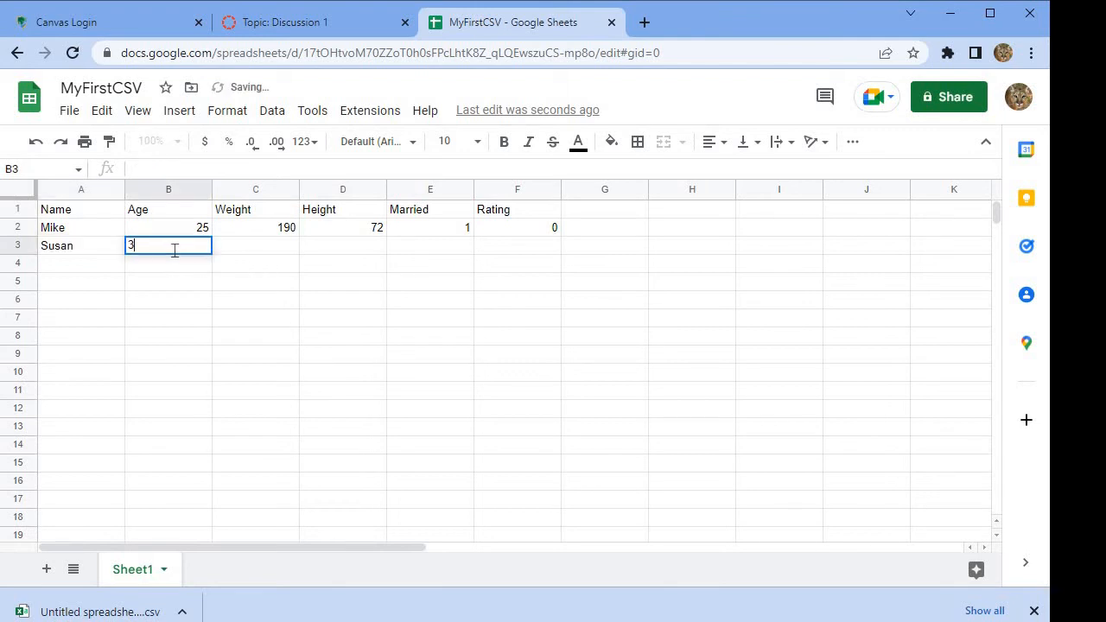
pyautogui.write('2')
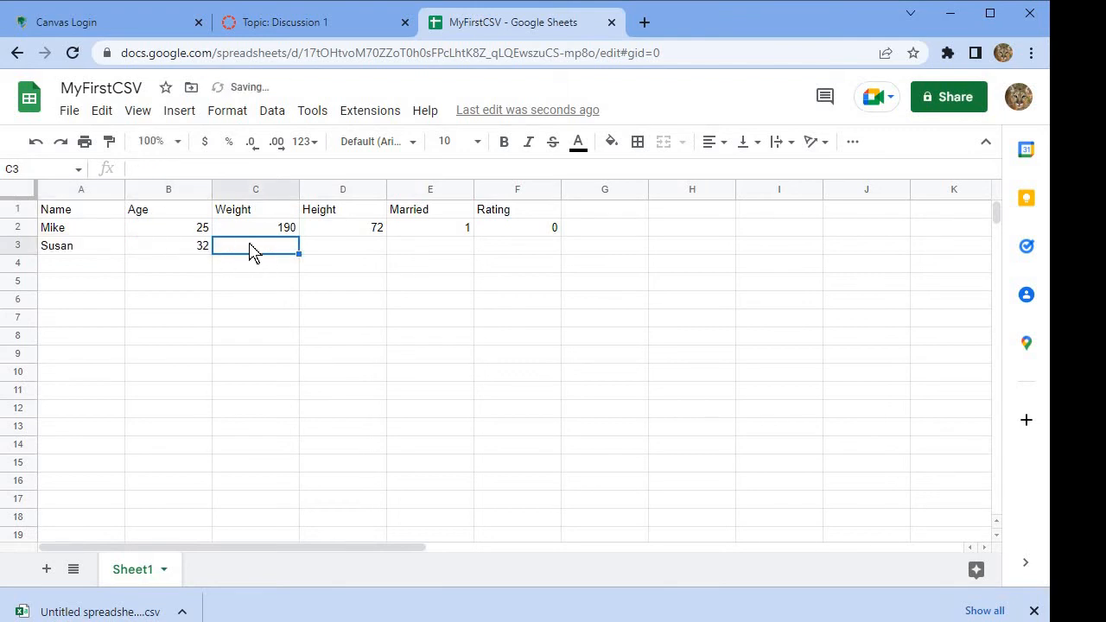
pyautogui.write('150')
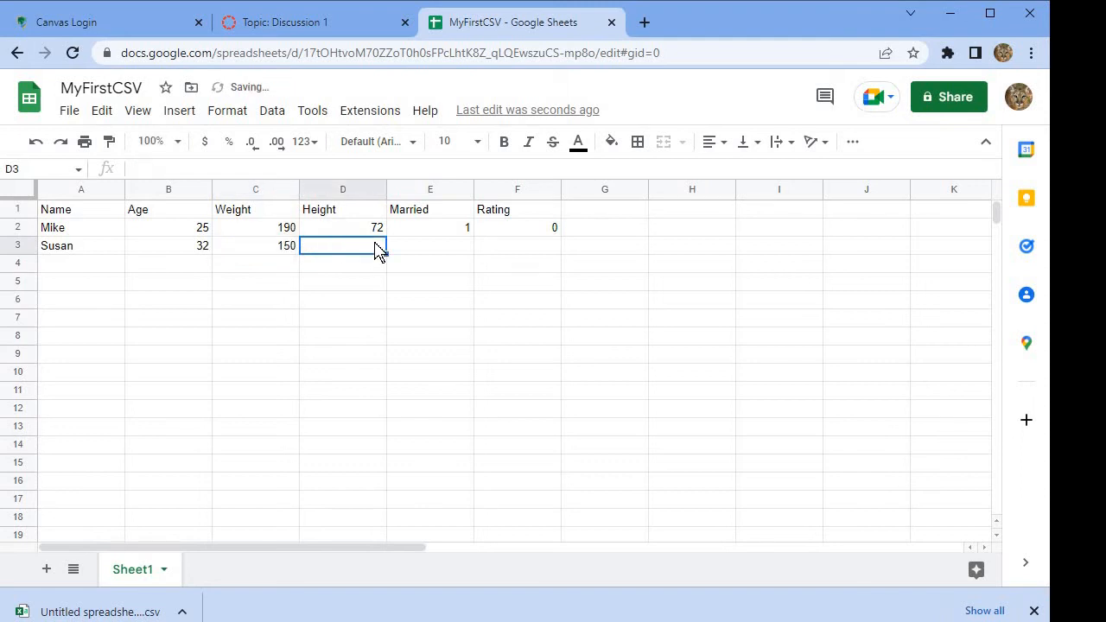
pyautogui.write('68')
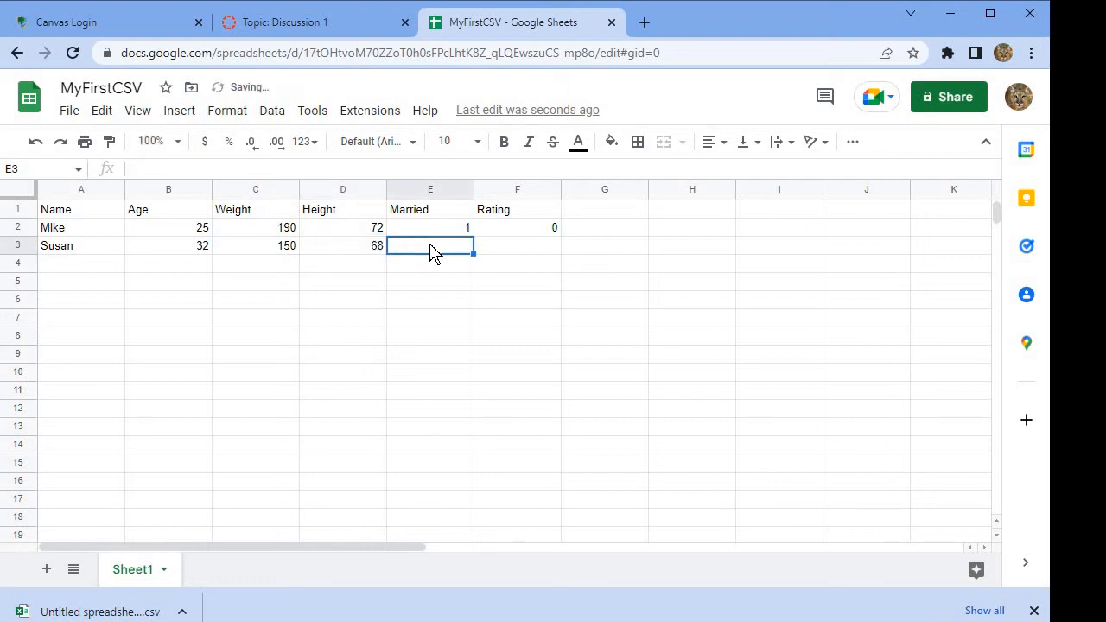
pyautogui.write('0')
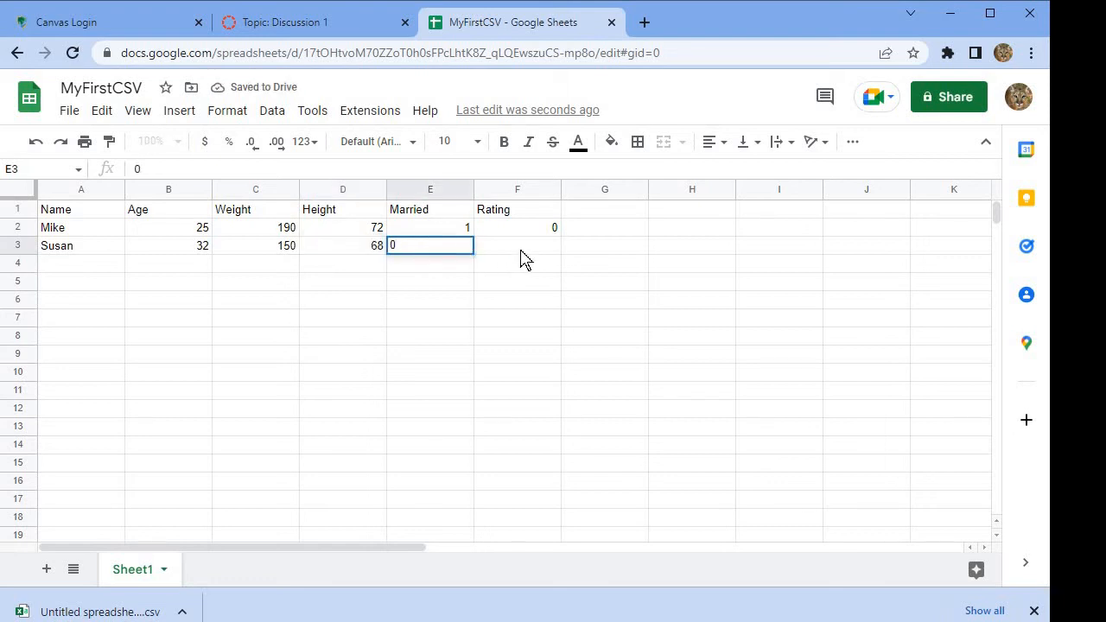
pyautogui.write('2')
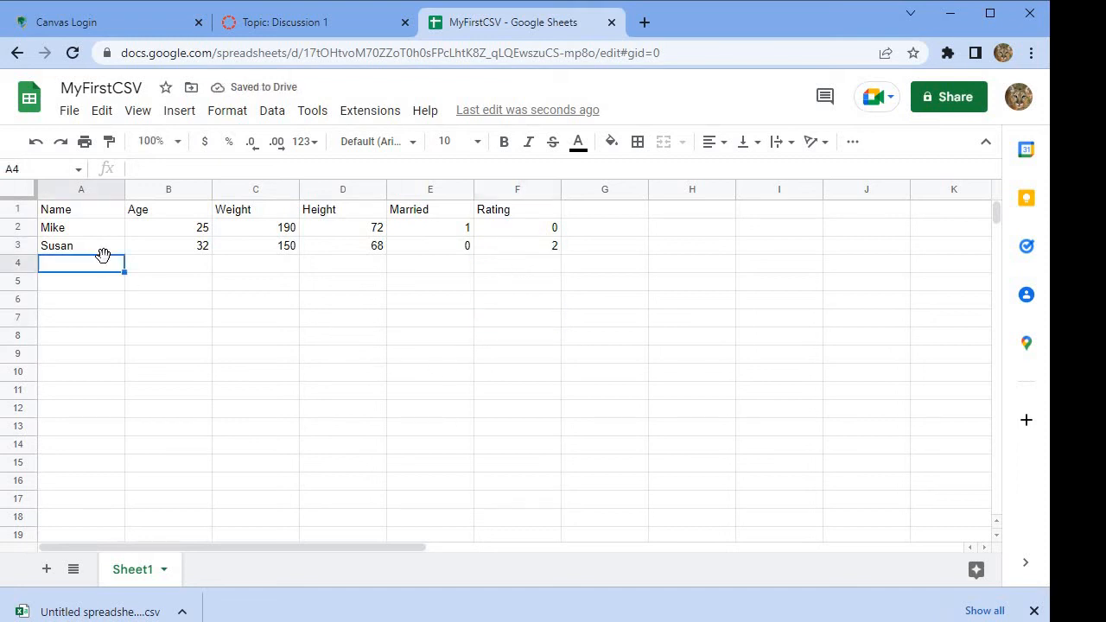
# Fill row 4 with Joe, 27, 130, 63, 0 and 2.
pyautogui.write('Joe')
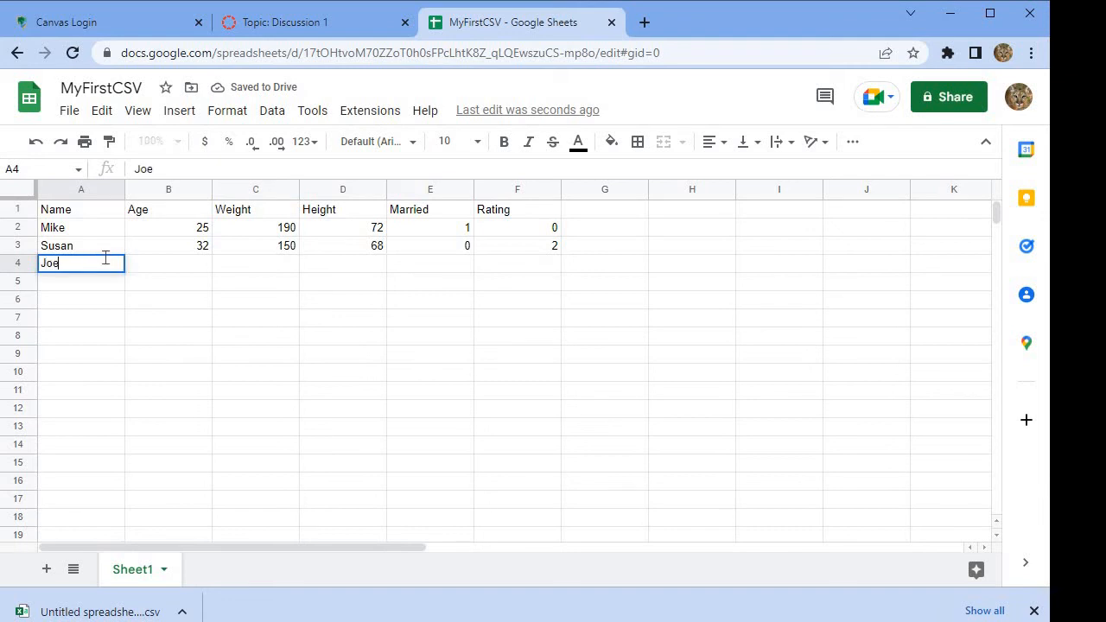
pyautogui.press('tab')
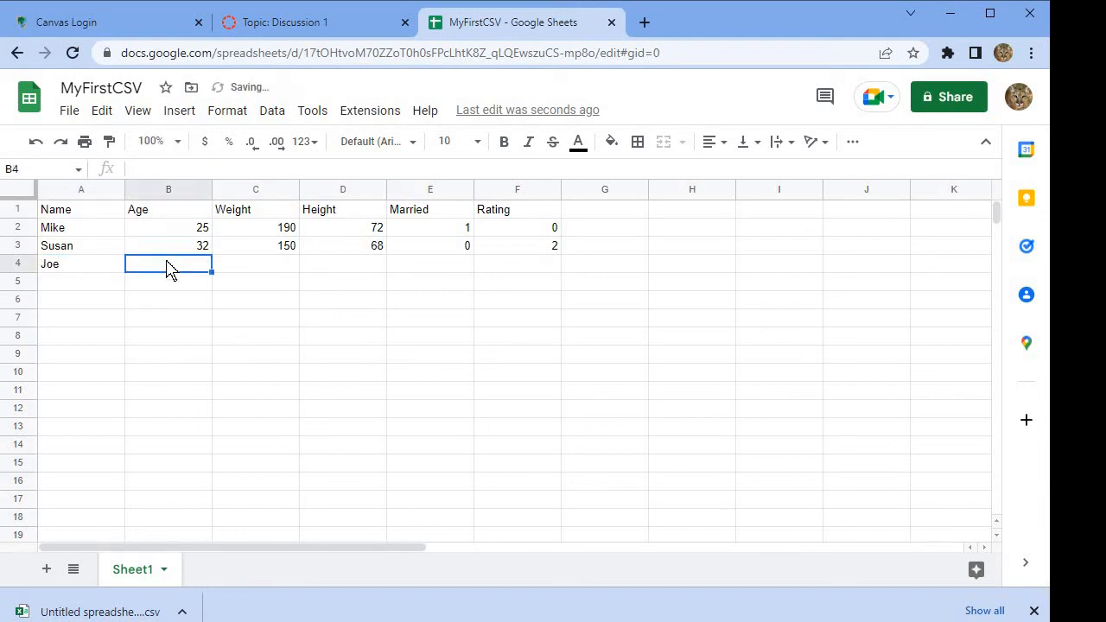
pyautogui.write('2')
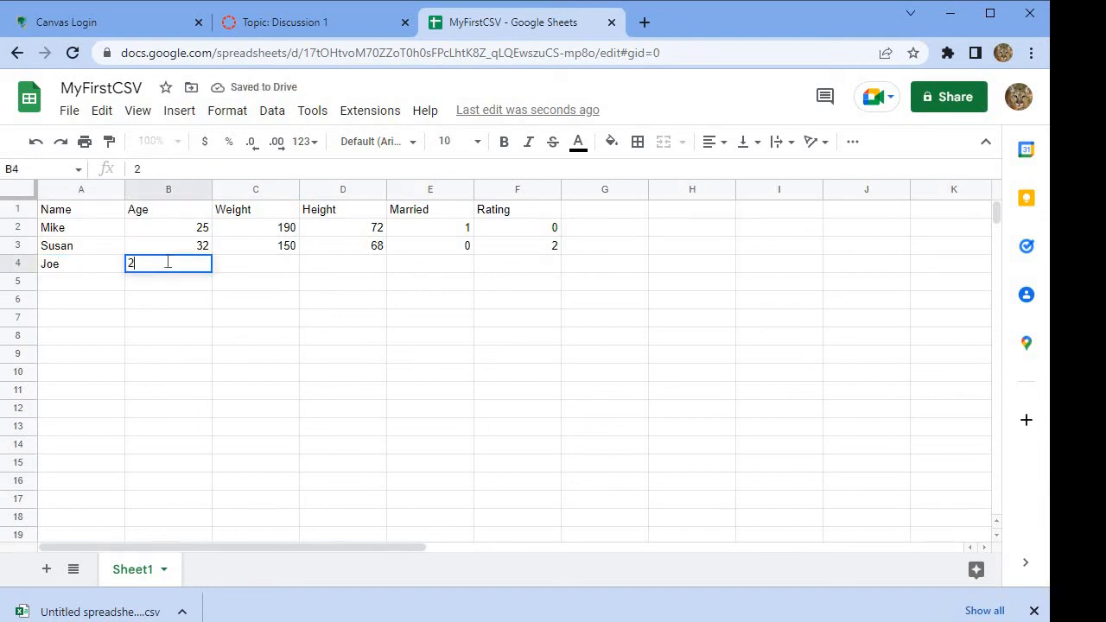
pyautogui.press('Tab')
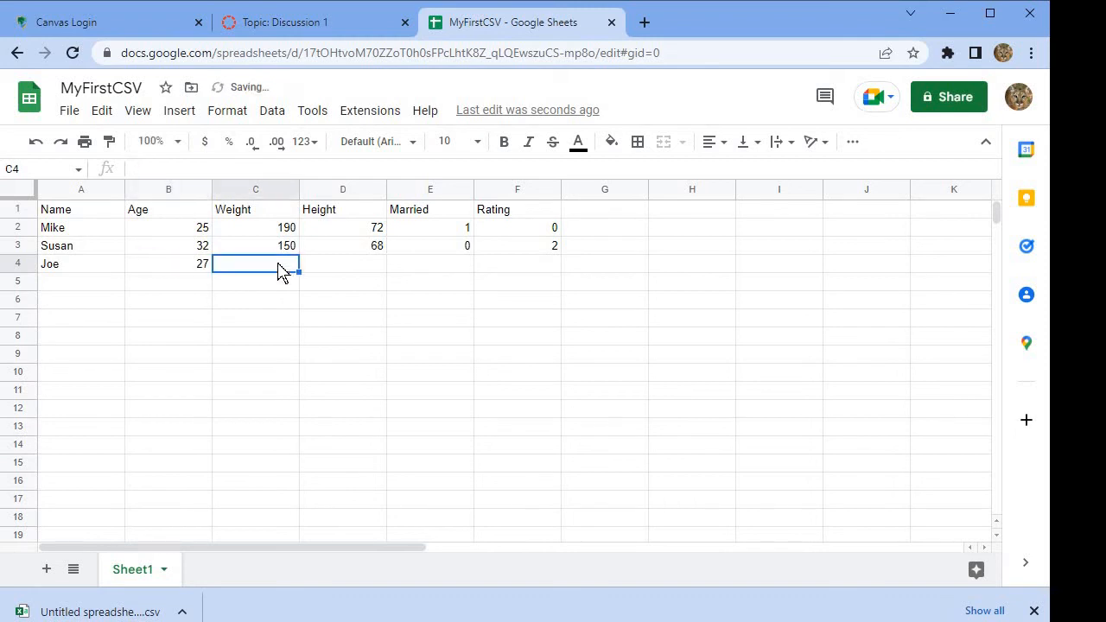
pyautogui.write('130')
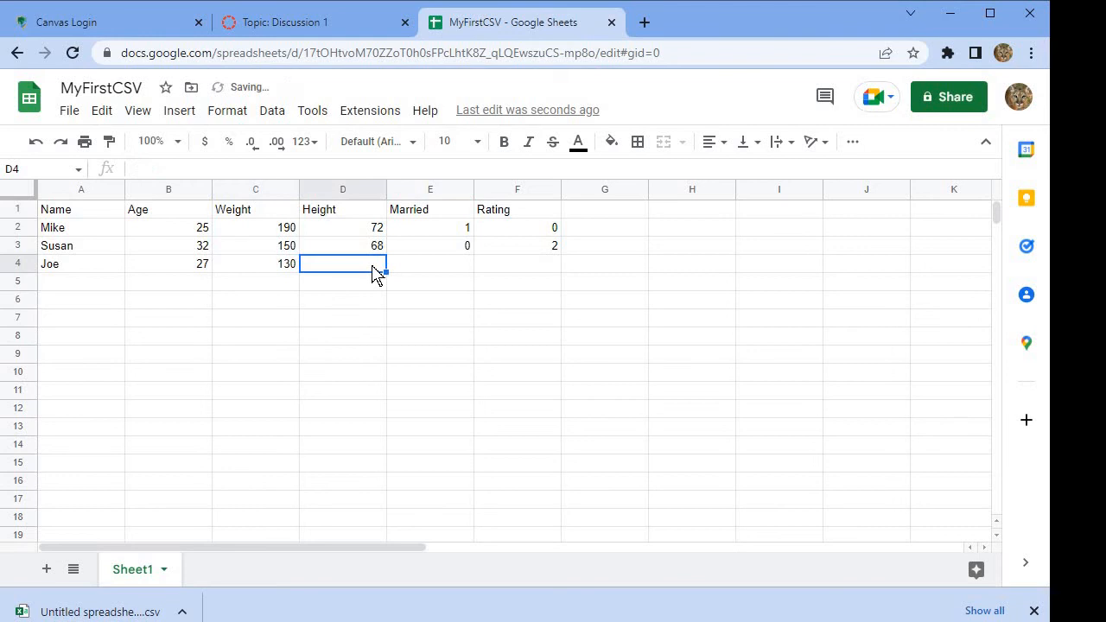
pyautogui.write('63')
pyautogui.click(431, 263)
pyautogui.write('0')
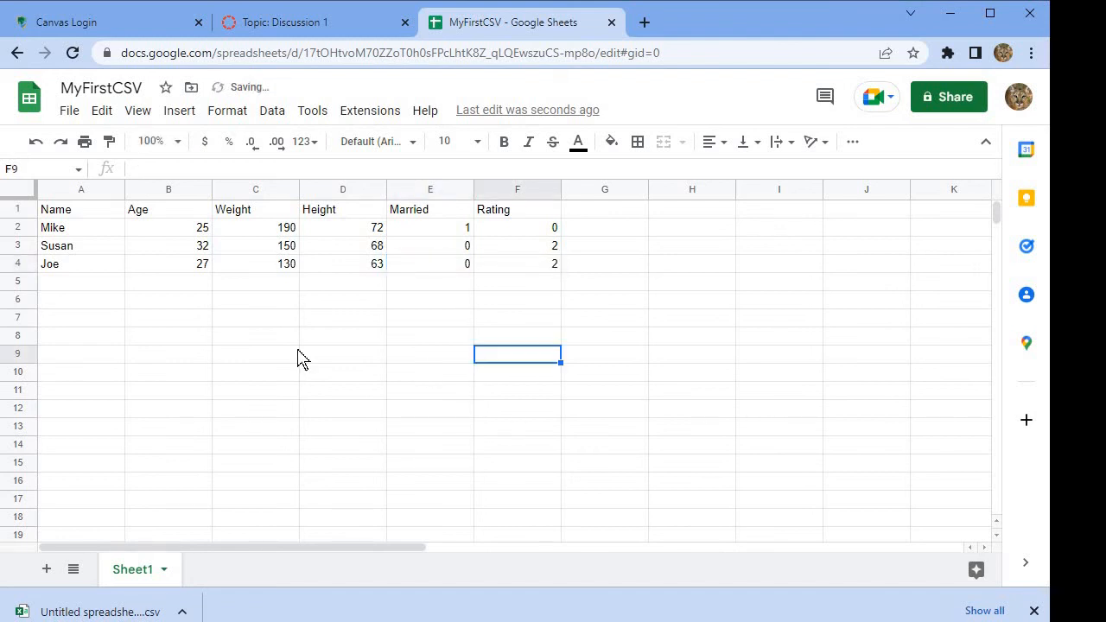
pyautogui.moveTo(412, 372)
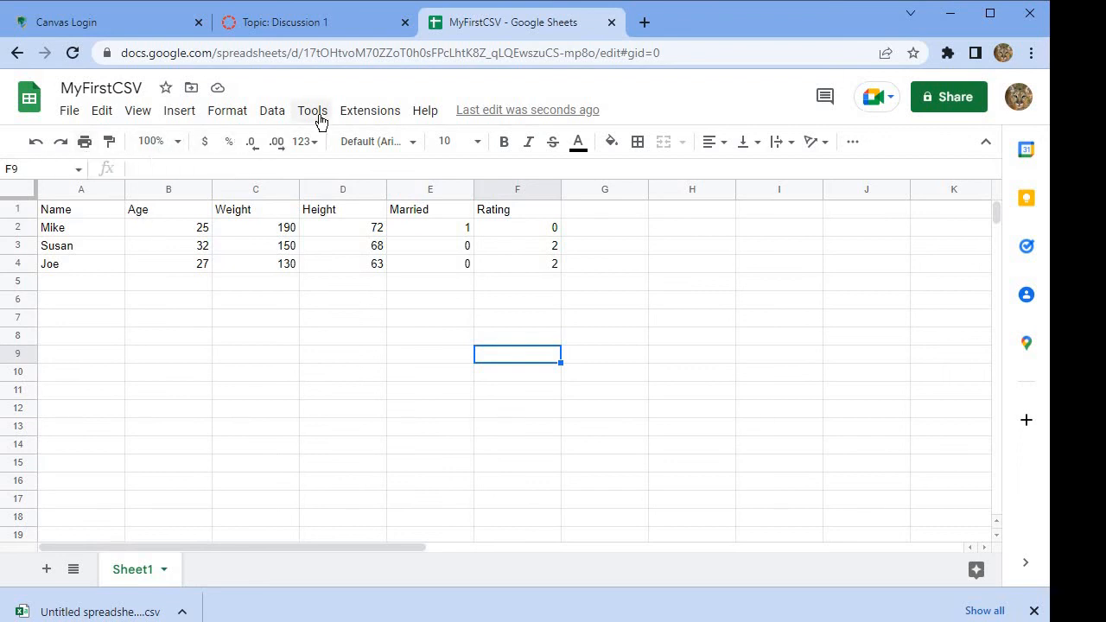
pyautogui.moveTo(441, 97)
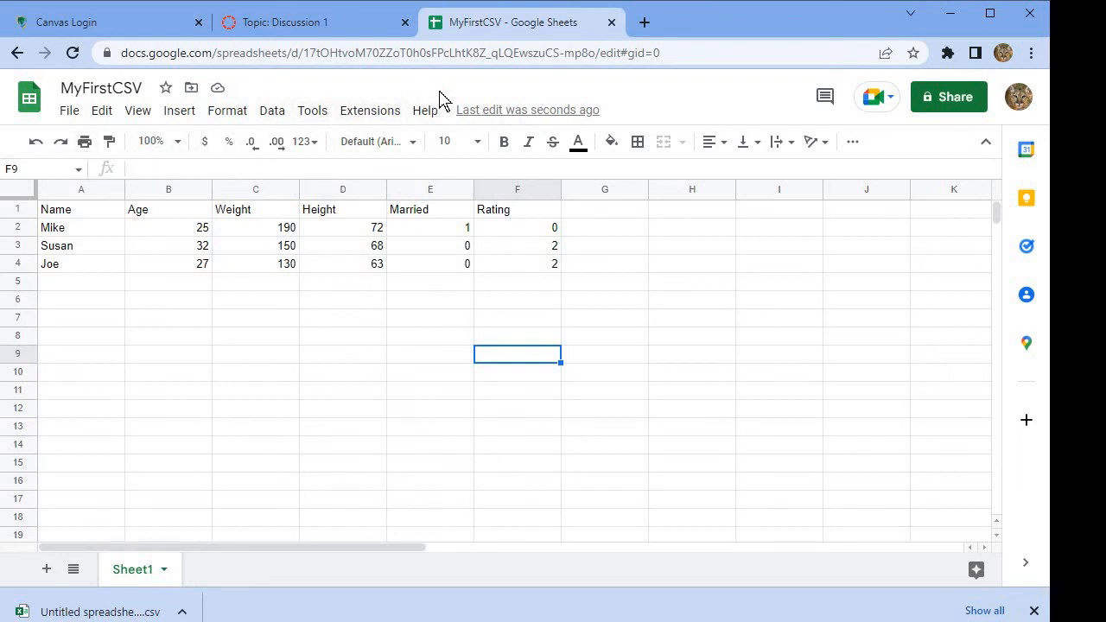
pyautogui.moveTo(367, 98)
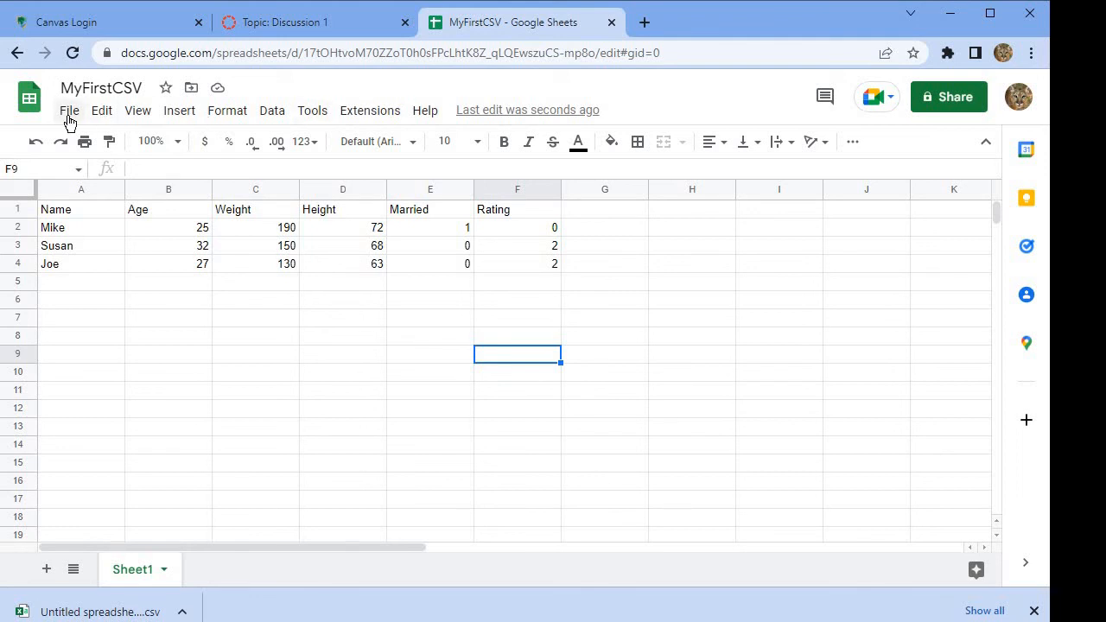
# Download the sheet as a Comma Separated Values (.csv) file.
pyautogui.click(69, 109)
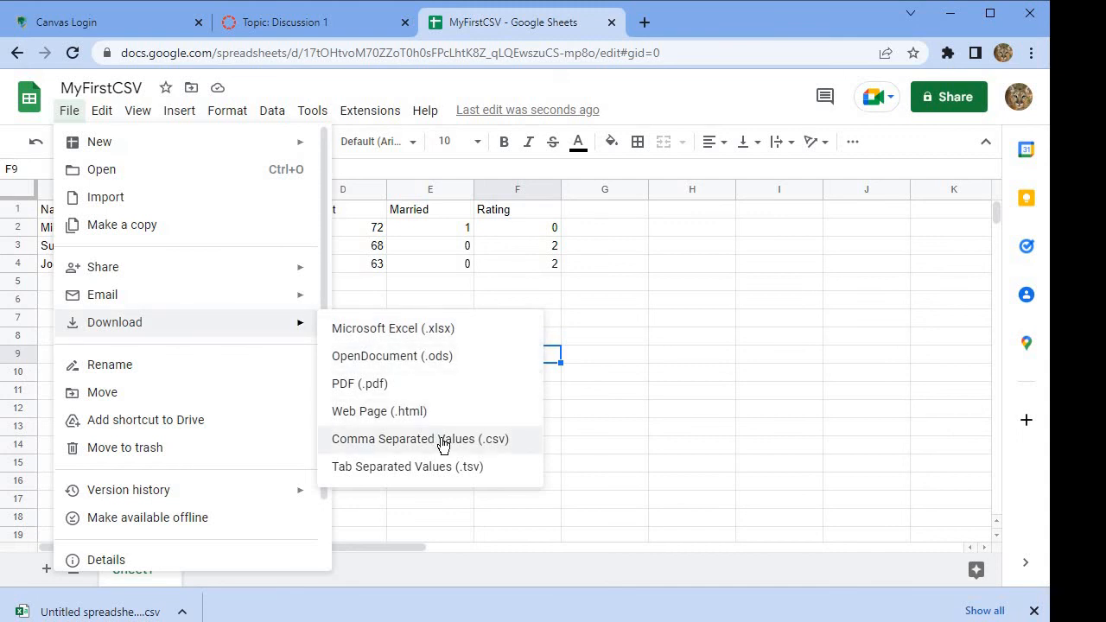
pyautogui.click(420, 438)
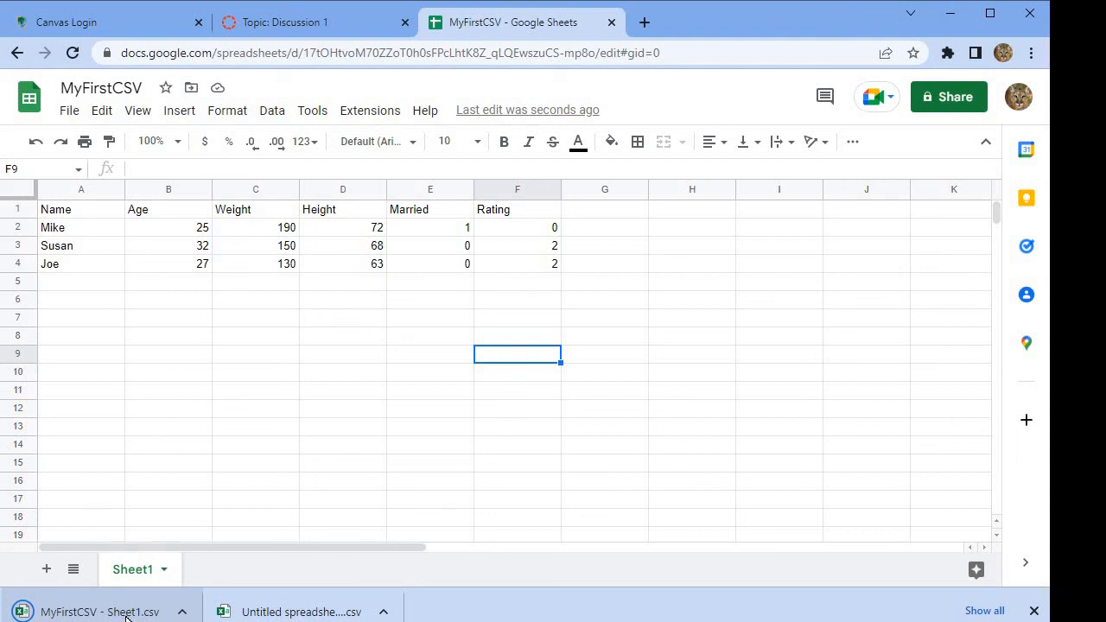
pyautogui.moveTo(147, 525)
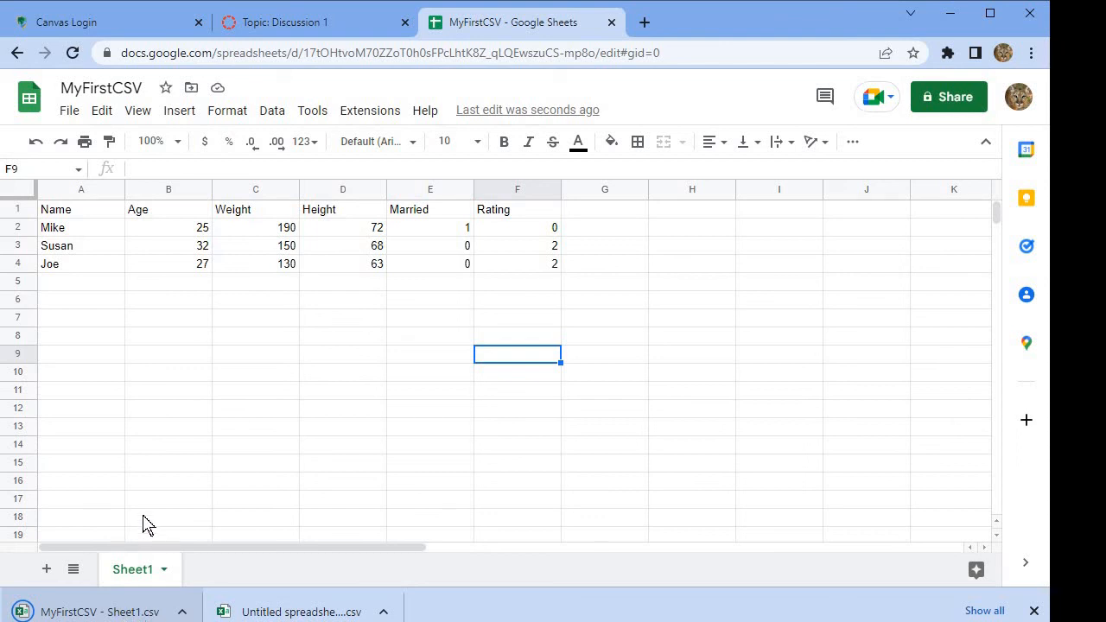